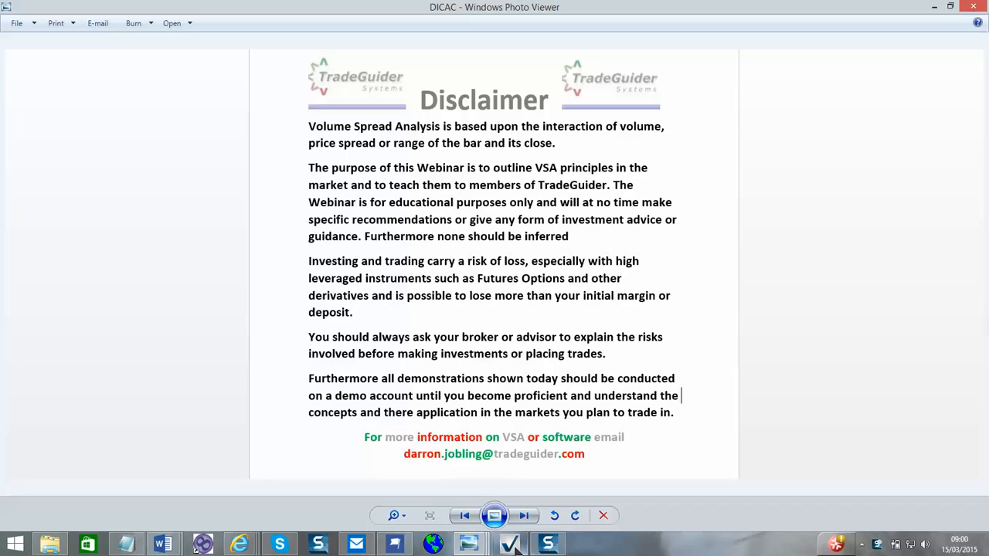
Start a new USDCHF hourly chart from the New Chart toolbar button
left_click(547, 544)
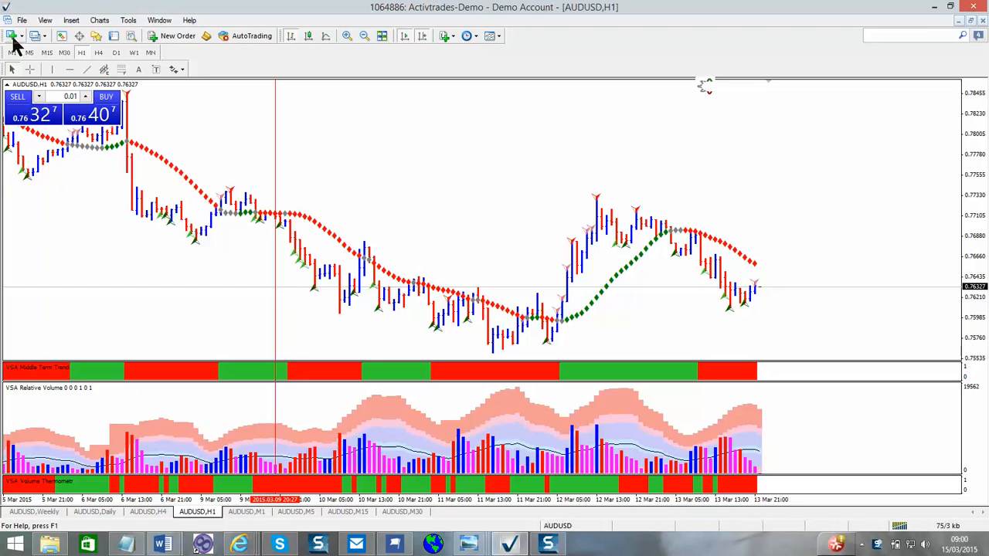
mouse_move(21, 46)
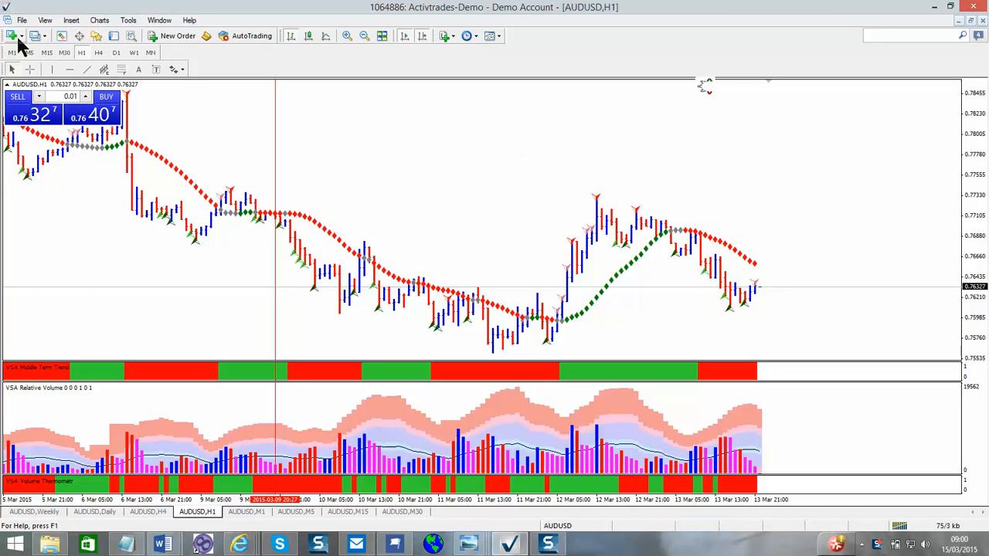
left_click(13, 36)
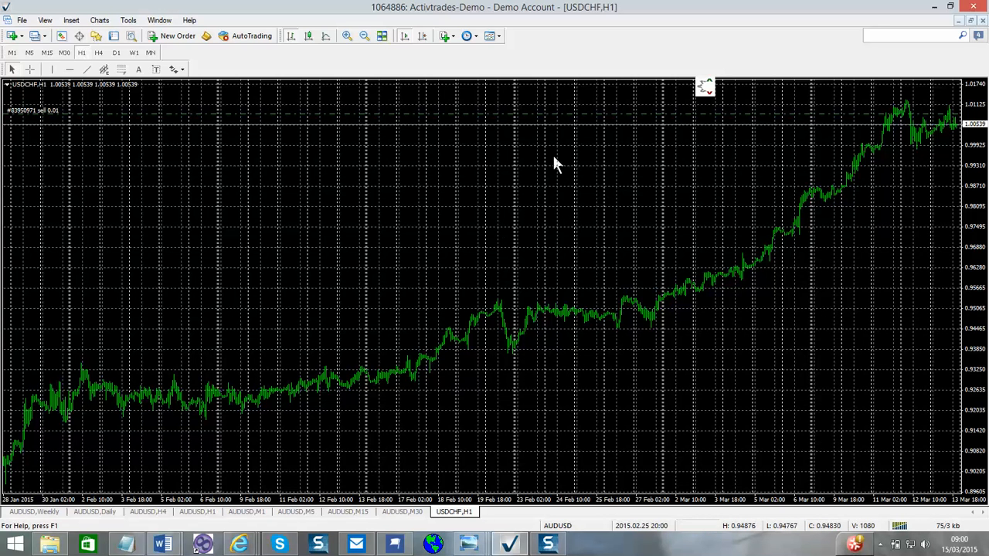
mouse_move(486, 168)
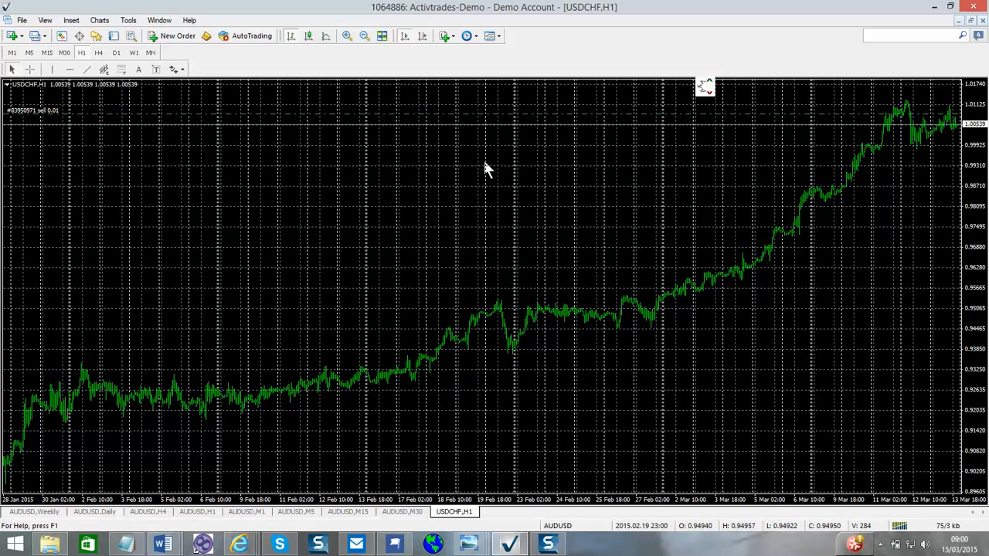
Apply the TradeGuider 45 template to the USDCHF H1 chart via its context menu
right_click(487, 169)
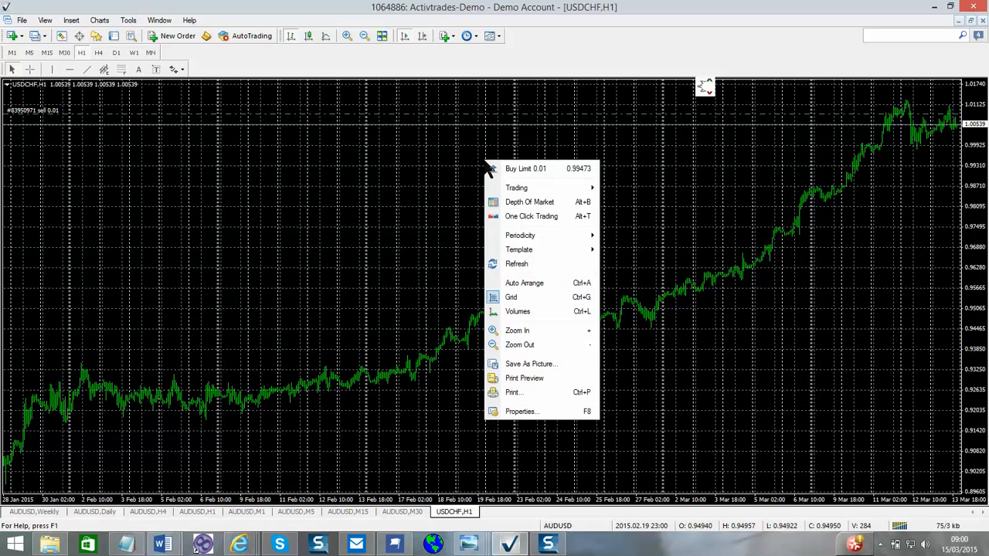
mouse_move(540, 235)
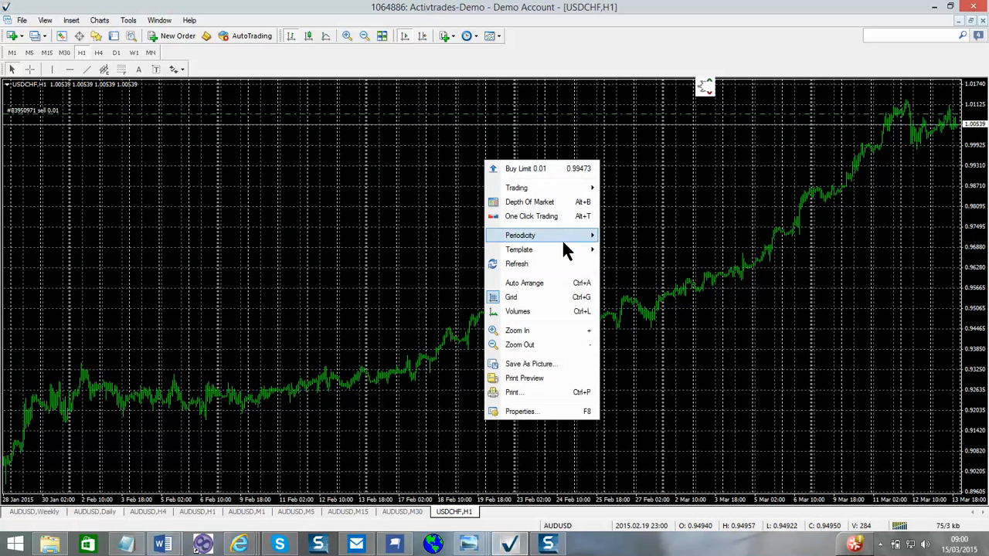
mouse_move(518, 249)
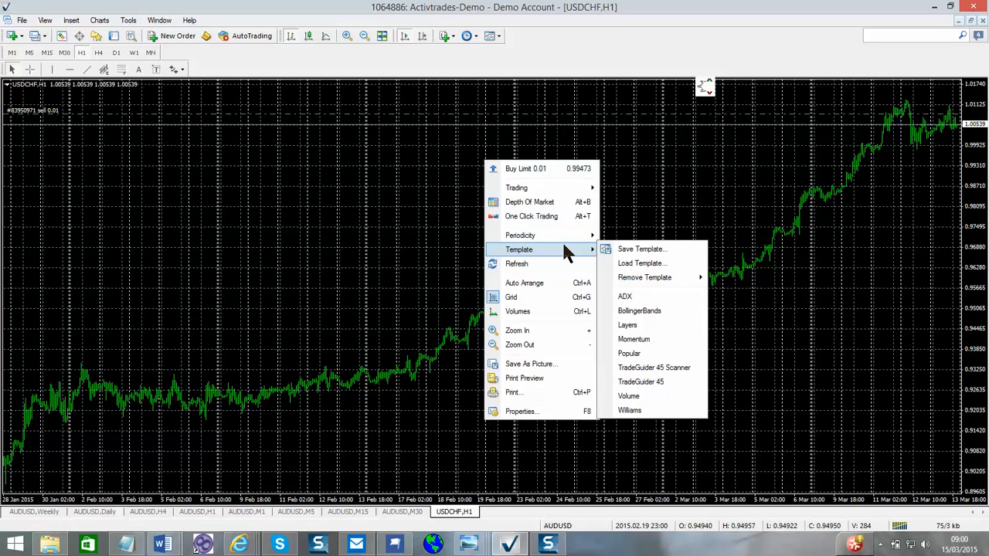
mouse_move(652, 381)
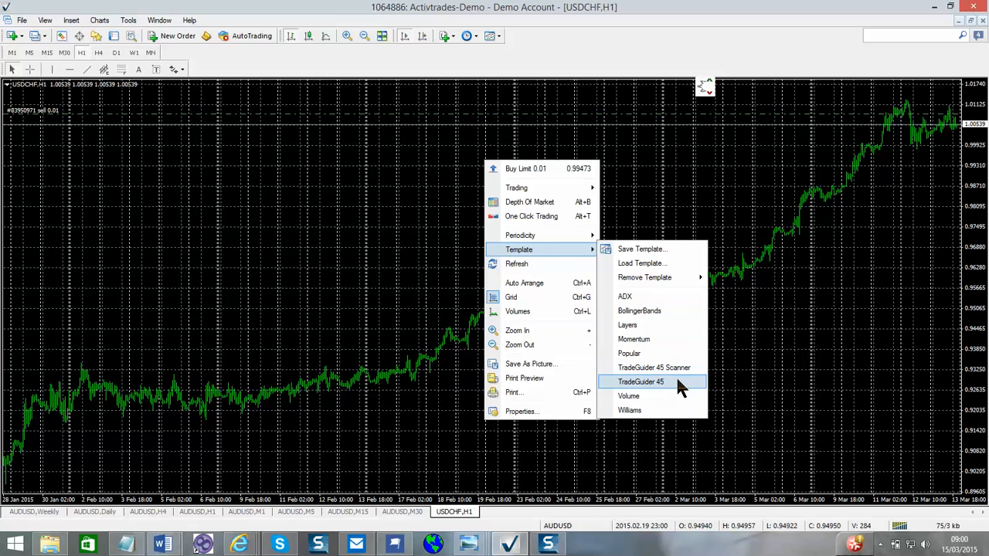
left_click(640, 382)
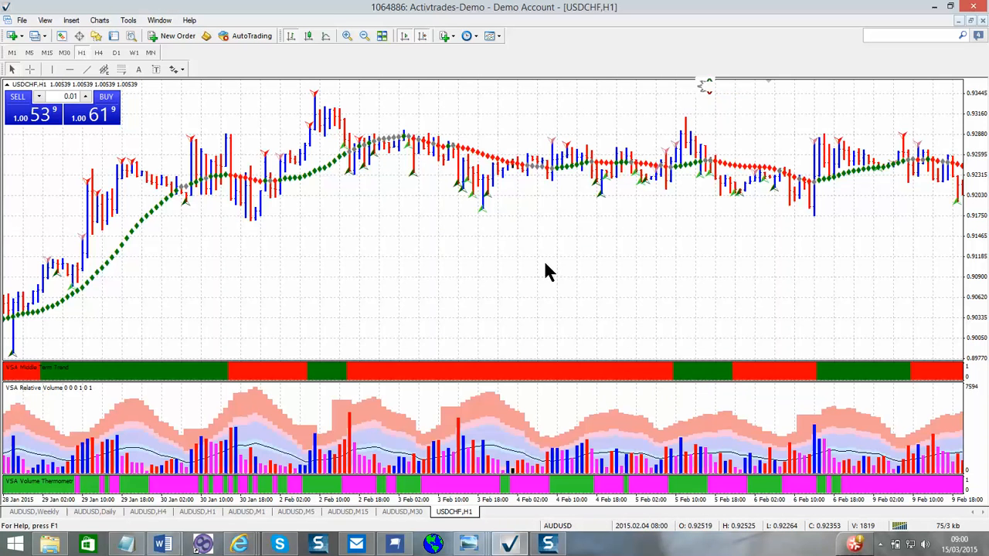
mouse_move(392, 185)
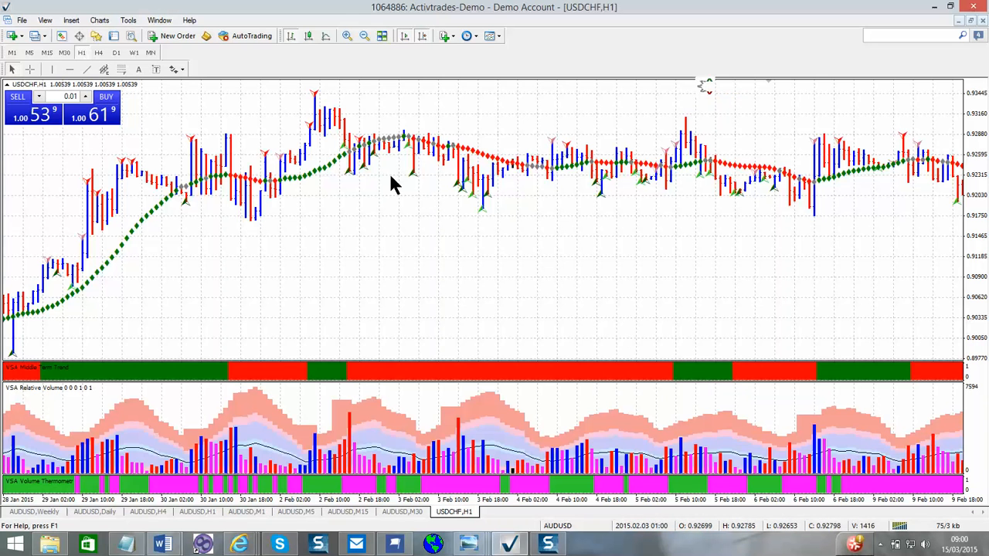
mouse_move(323, 167)
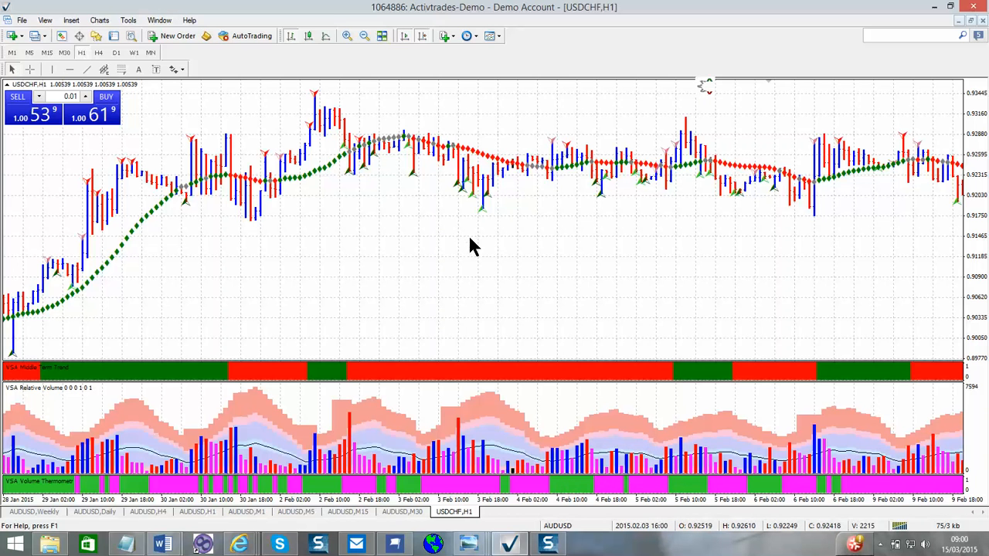
mouse_move(531, 251)
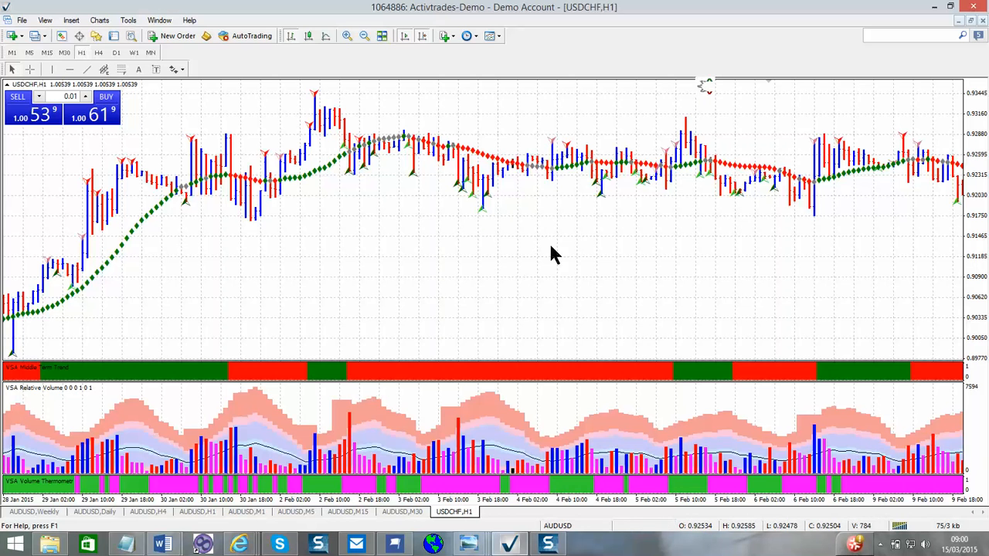
mouse_move(672, 238)
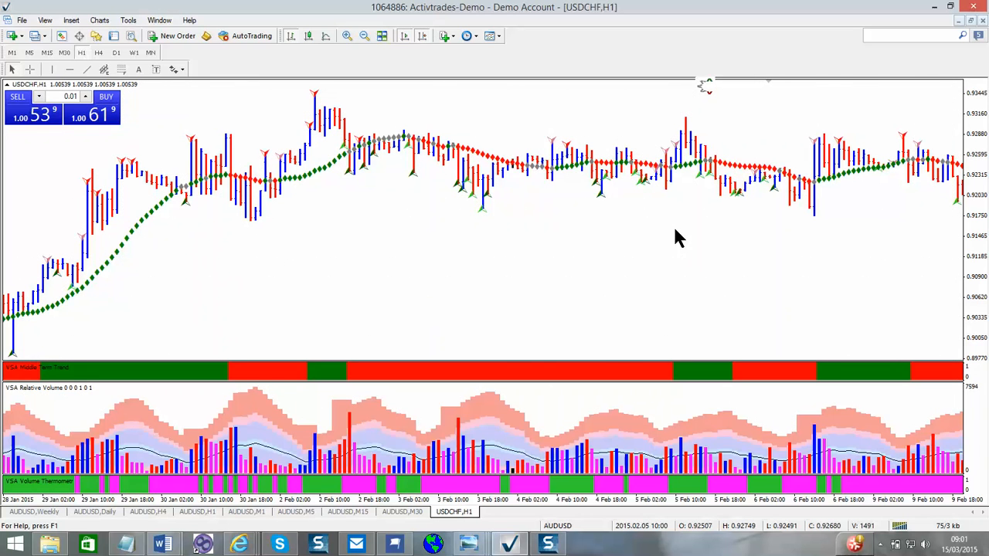
mouse_move(517, 375)
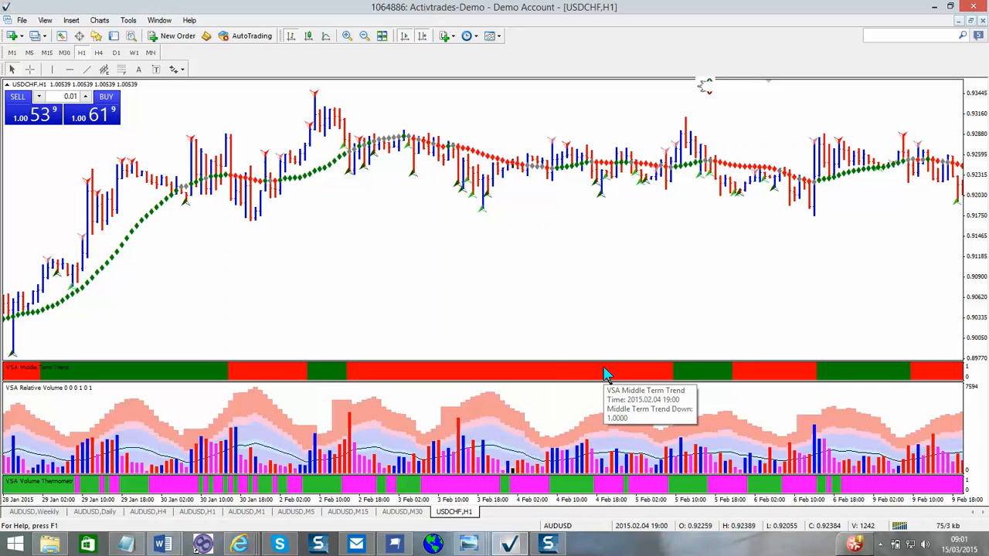
Set the Middle Term Trend indicator's up-trend colour to LimeGreen in its properties
right_click(607, 375)
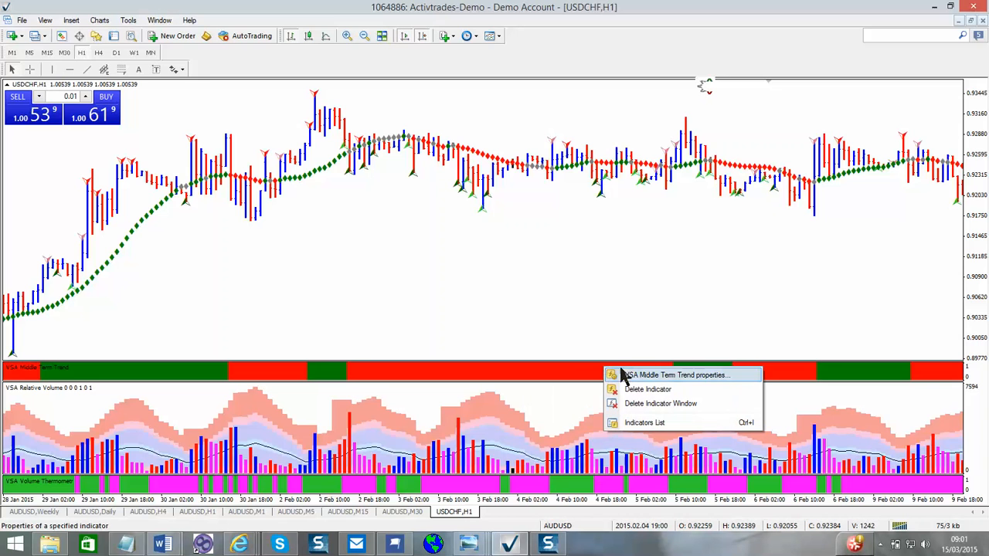
mouse_move(631, 379)
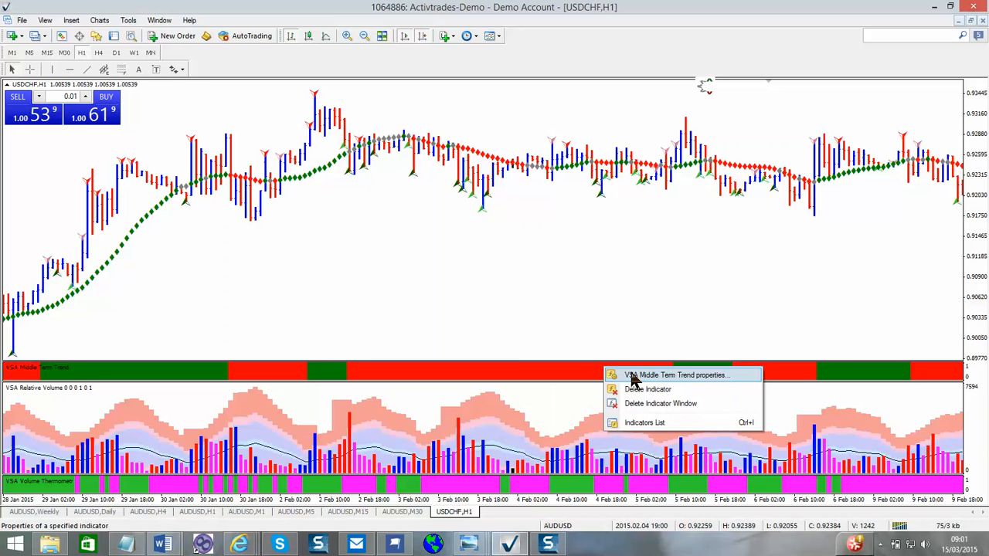
left_click(677, 375)
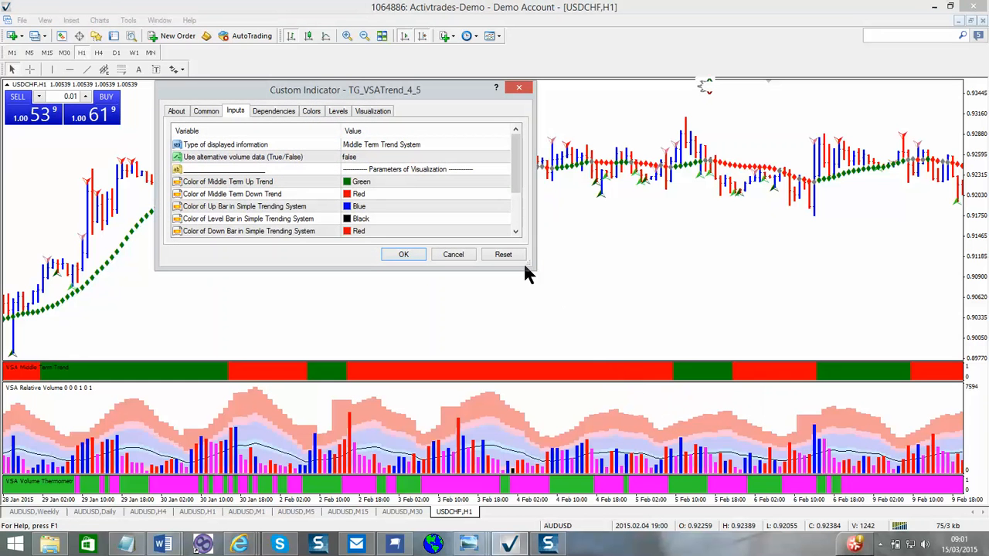
mouse_move(390, 190)
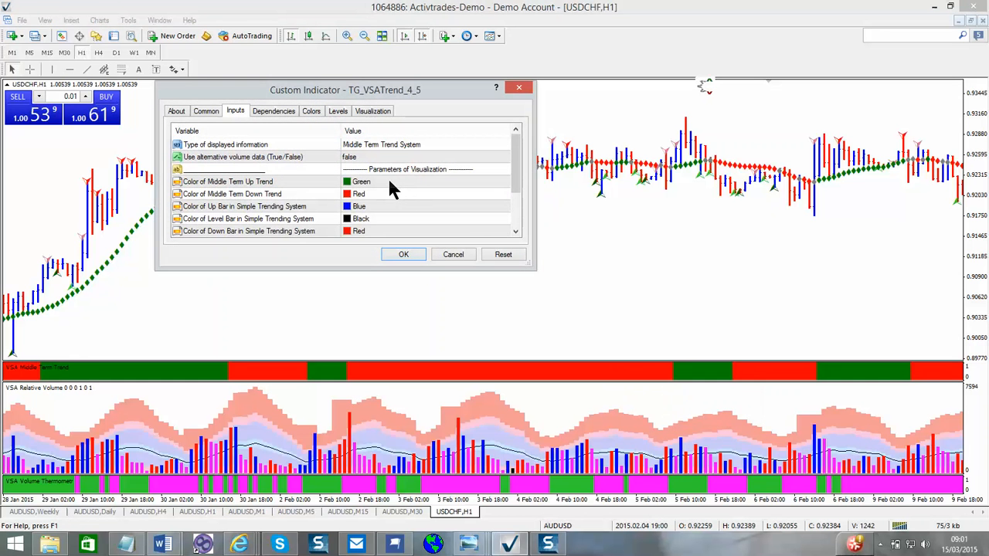
left_click(359, 182)
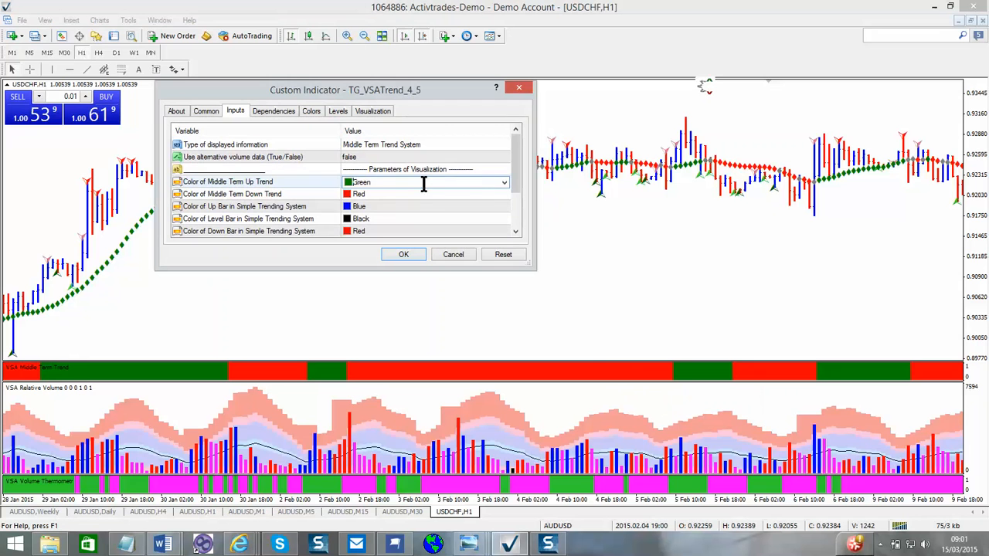
left_click(503, 181)
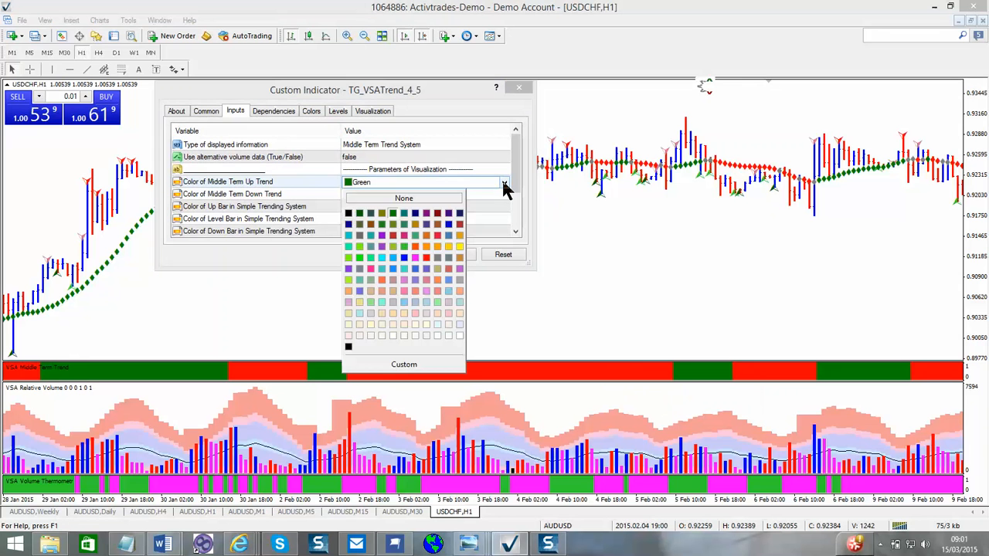
mouse_move(408, 253)
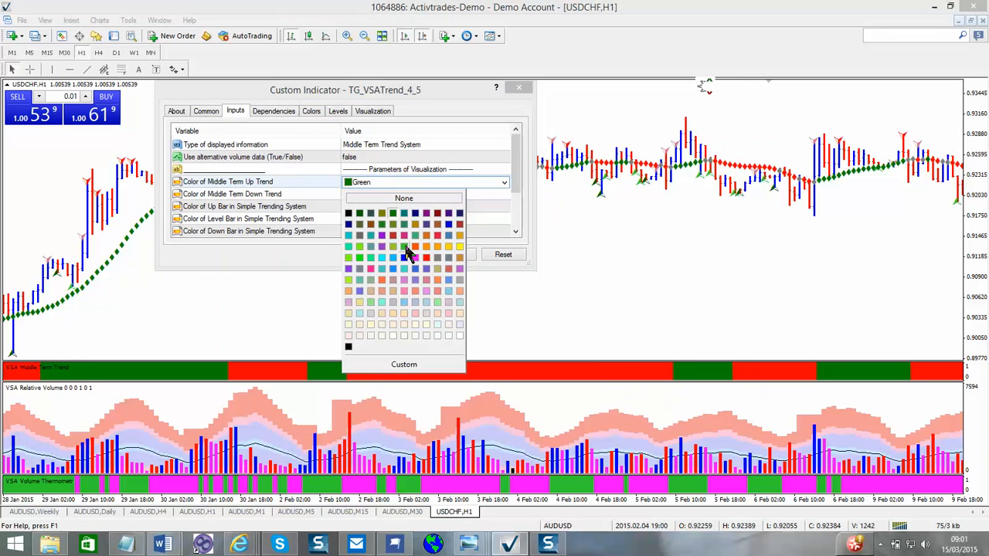
mouse_move(404, 269)
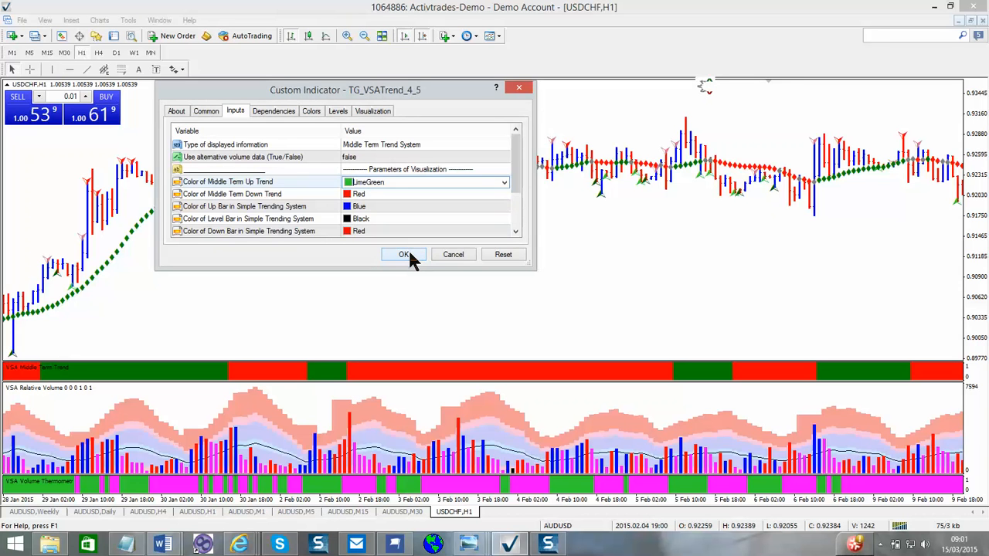
left_click(403, 254)
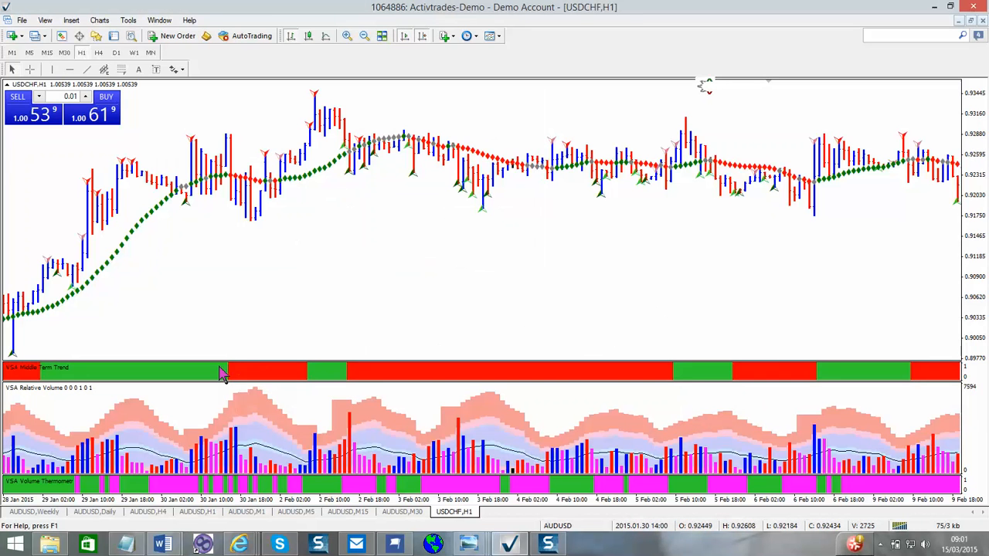
mouse_move(501, 485)
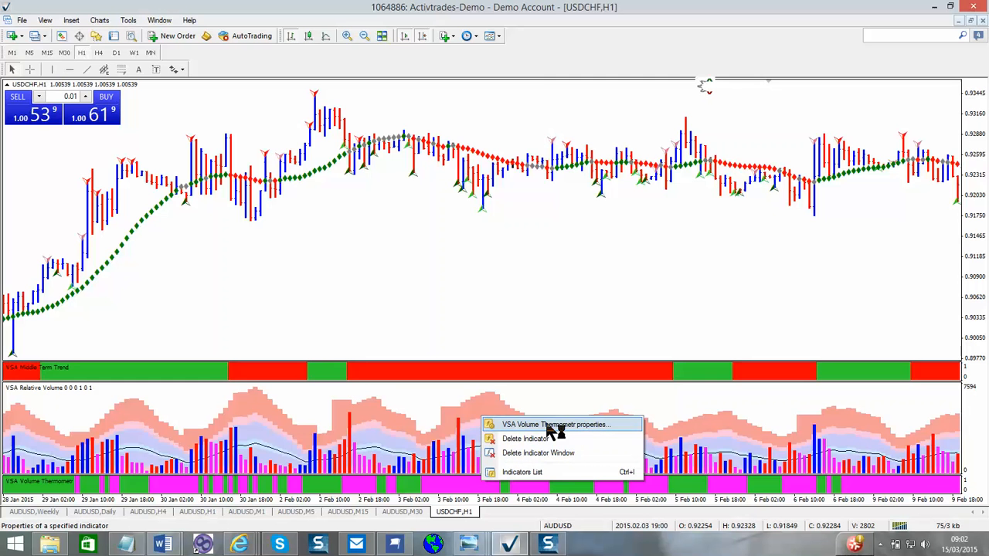
Change the Volume Thermometer's down-volume colour from magenta to red
left_click(555, 424)
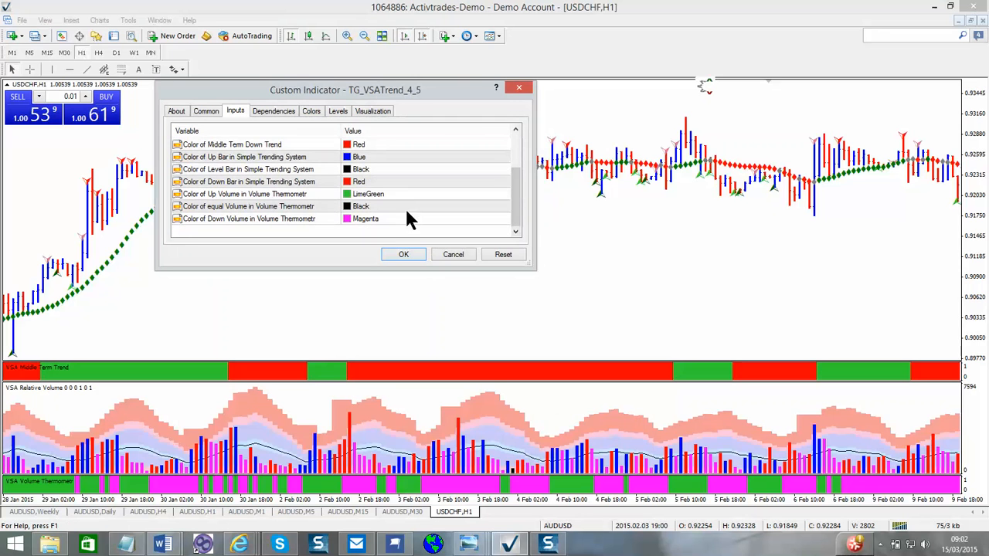
left_click(424, 218)
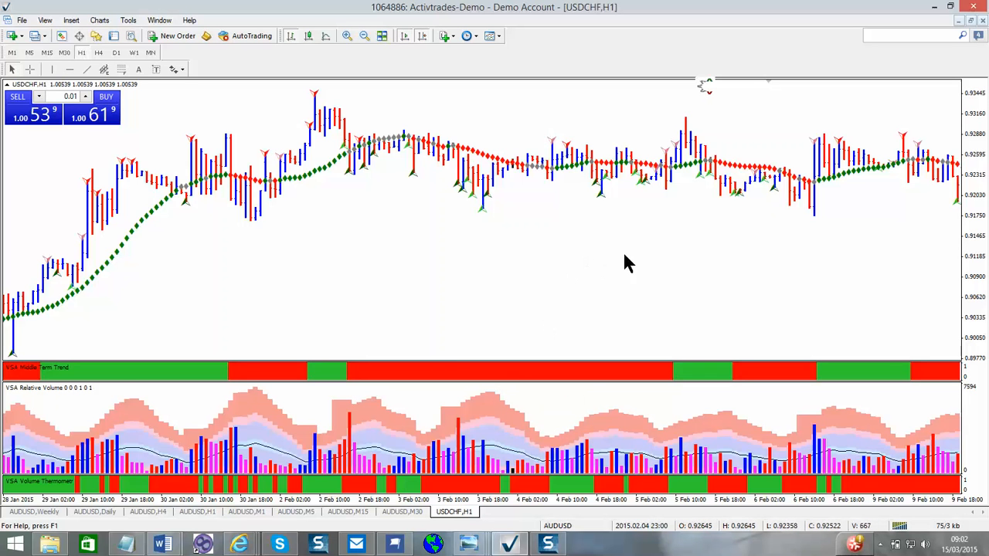
mouse_move(454, 257)
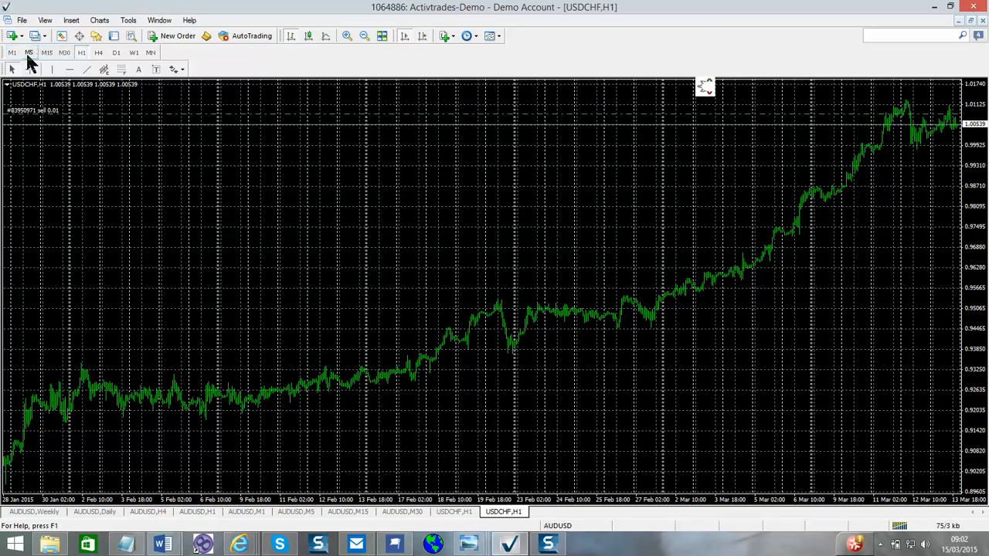
Add another USDCHF hourly chart and tile all open chart windows
left_click(29, 52)
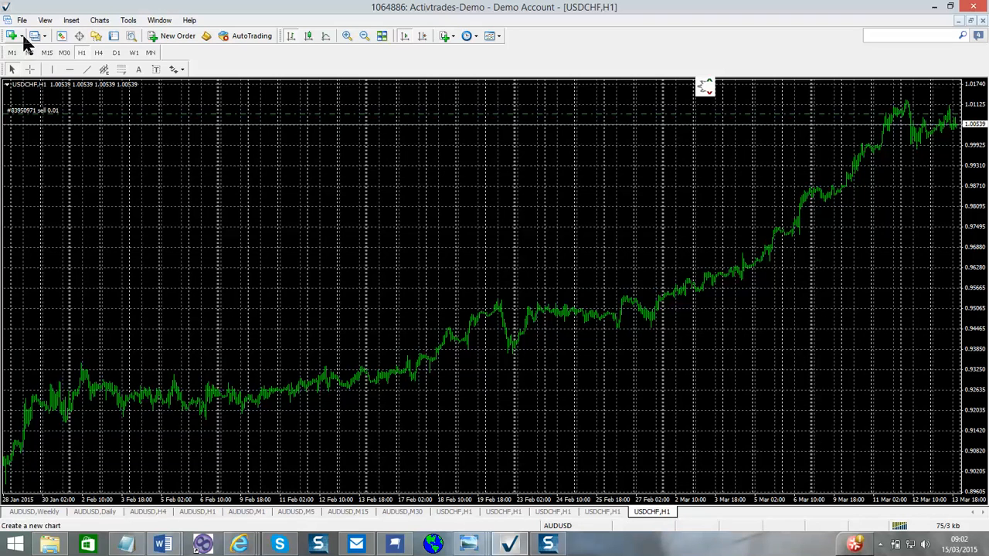
mouse_move(381, 35)
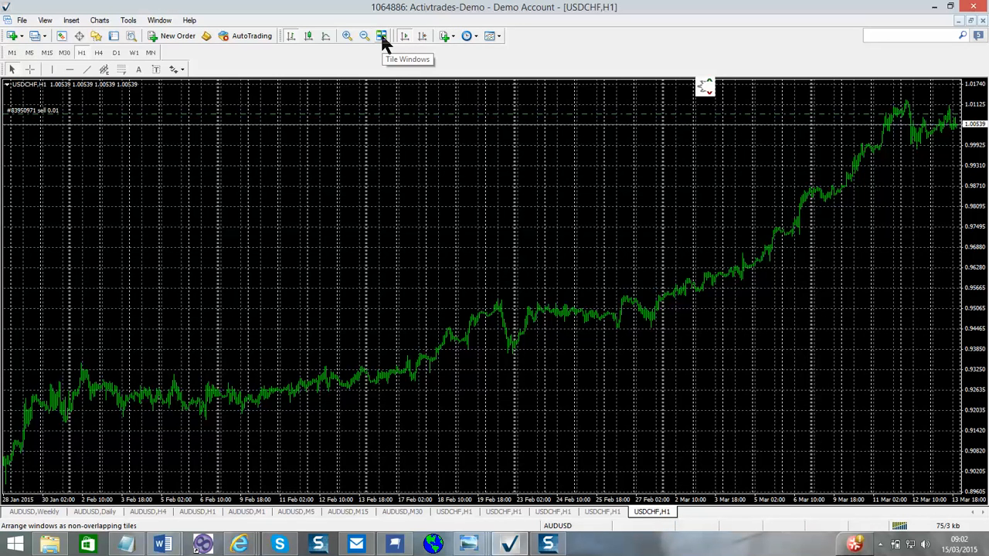
left_click(381, 35)
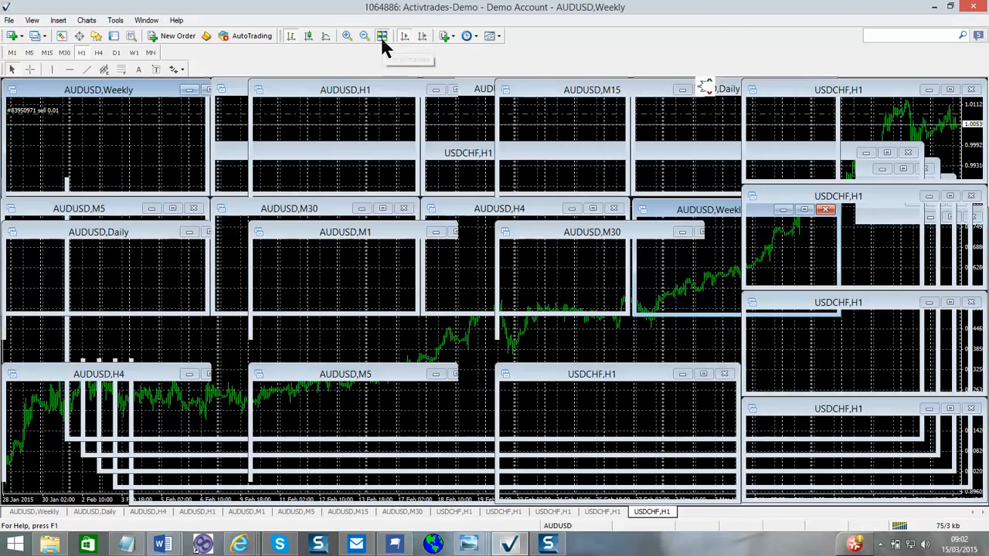
left_click(382, 36)
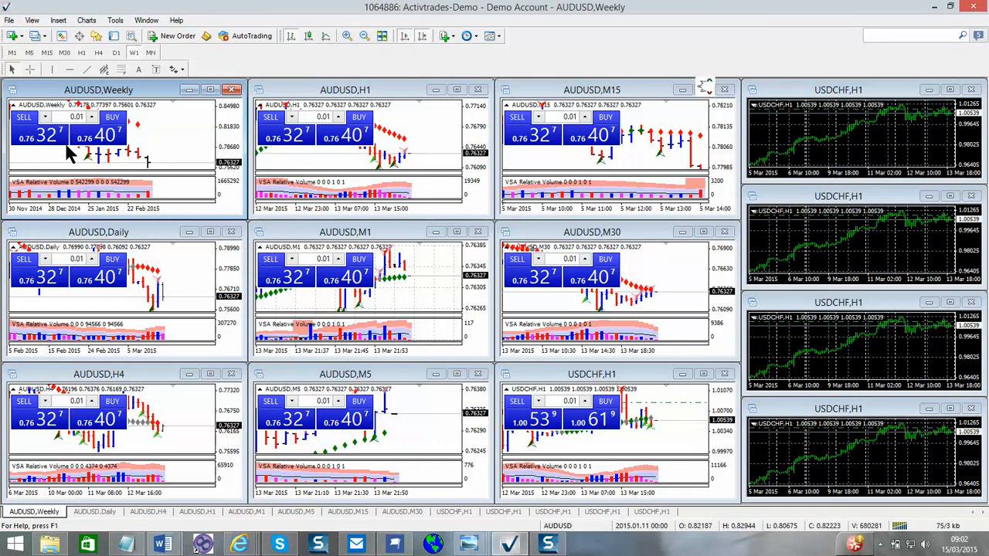
mouse_move(159, 431)
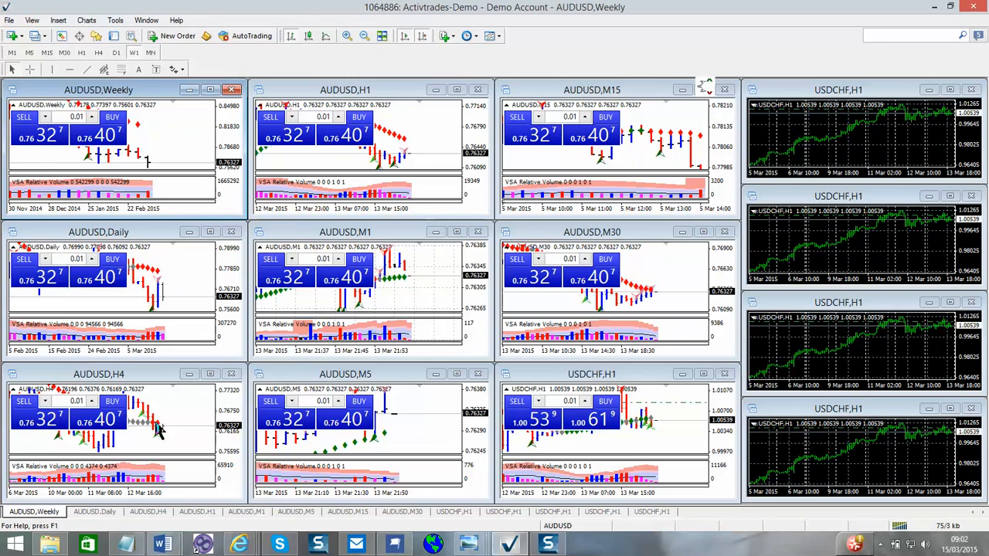
mouse_move(907, 455)
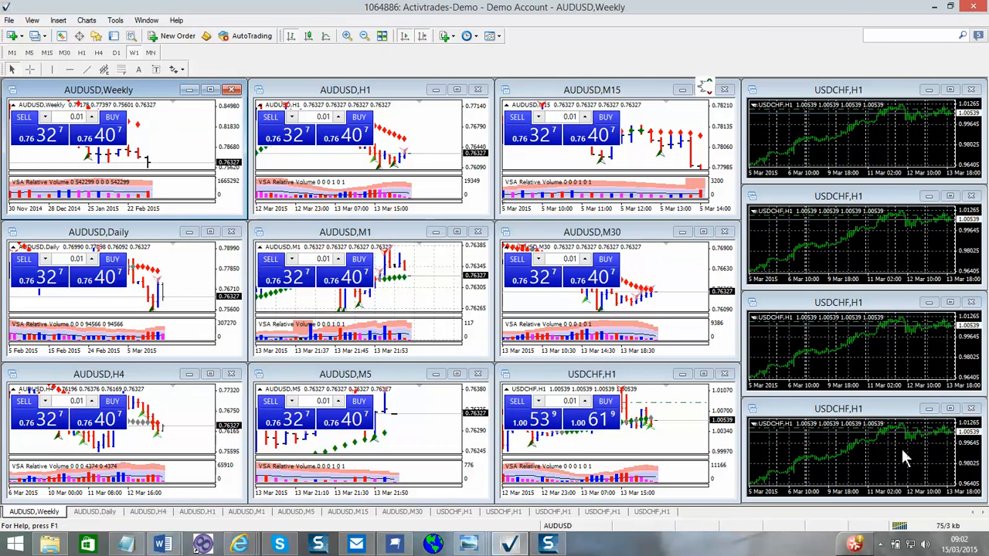
mouse_move(826, 199)
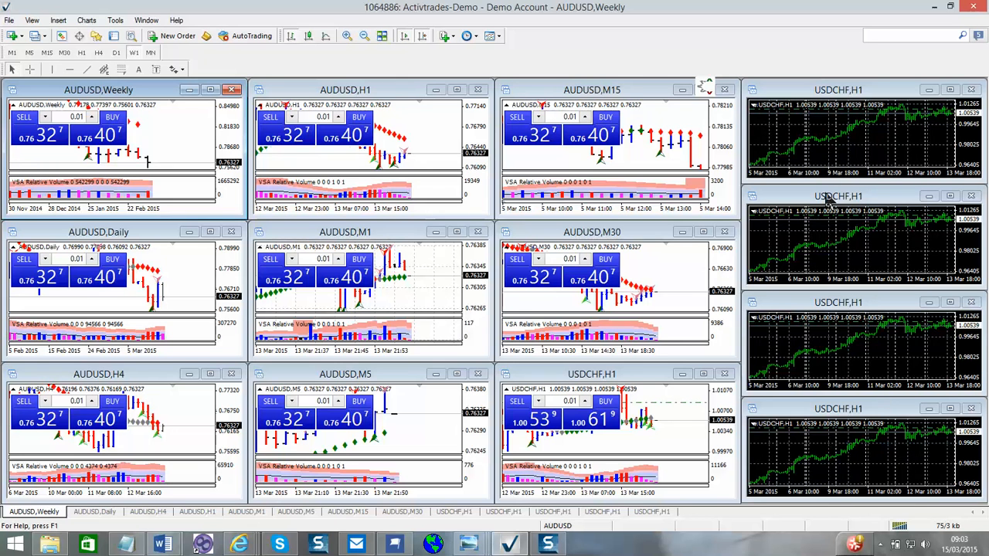
Reach the template choices for the top-right USDCHF chart through its context menu
right_click(831, 143)
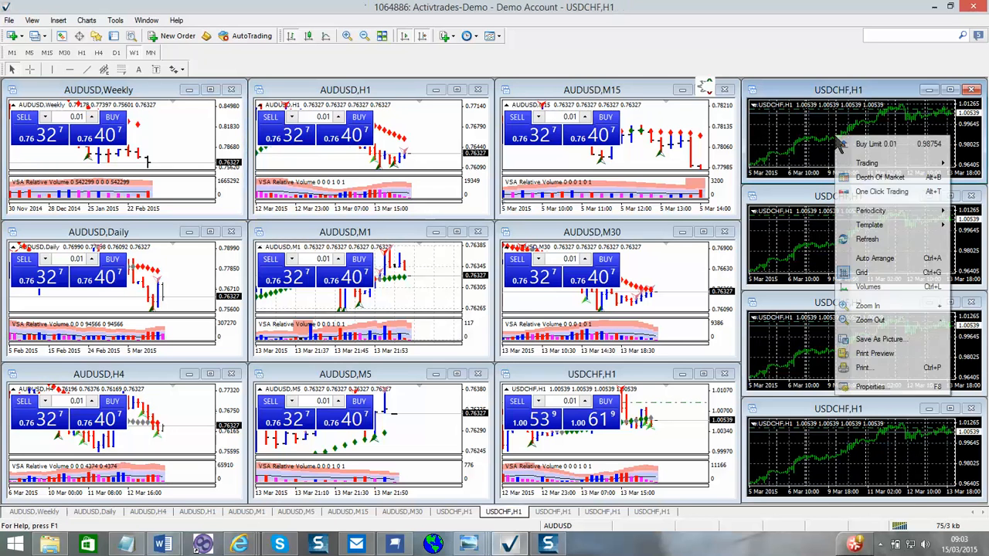
mouse_move(870, 224)
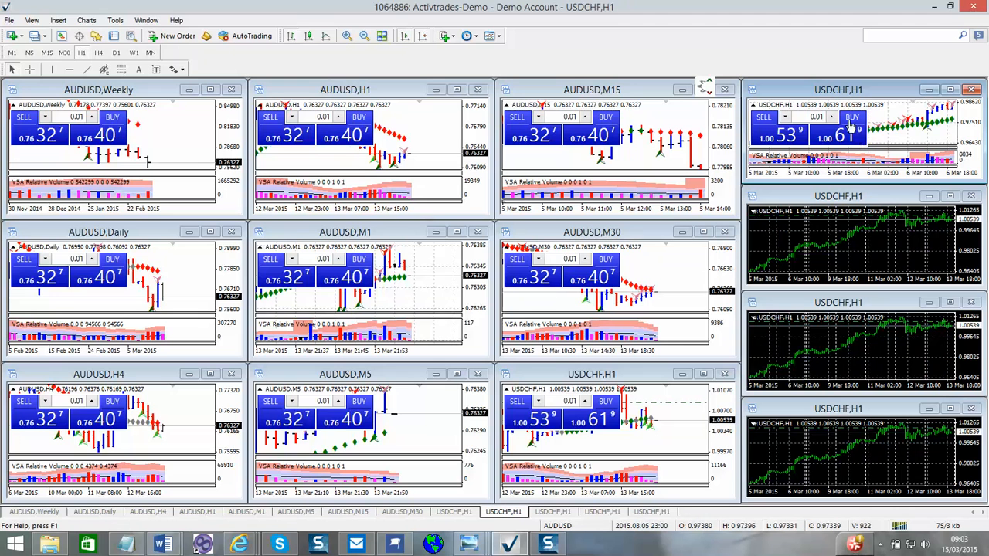
right_click(857, 147)
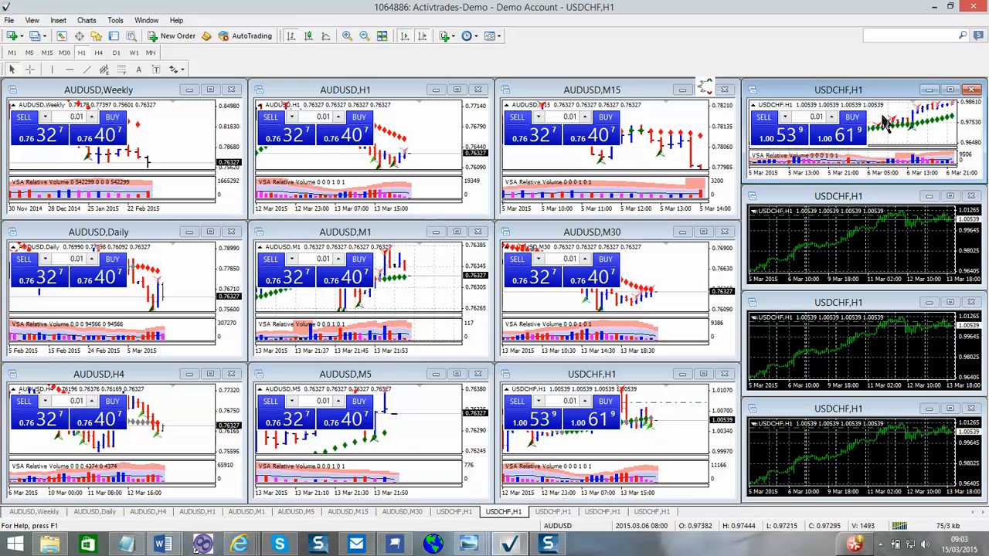
right_click(850, 139)
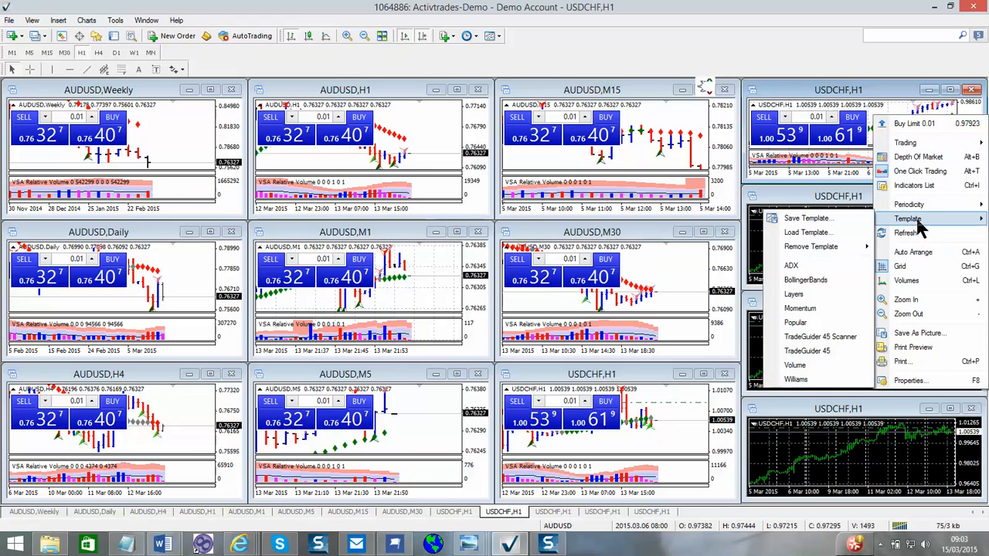
mouse_move(820, 336)
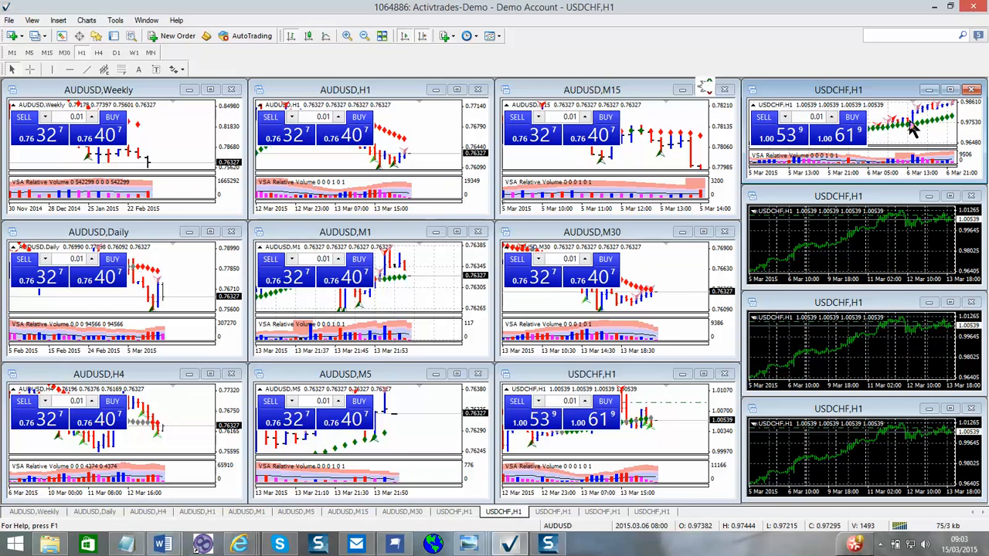
mouse_move(907, 135)
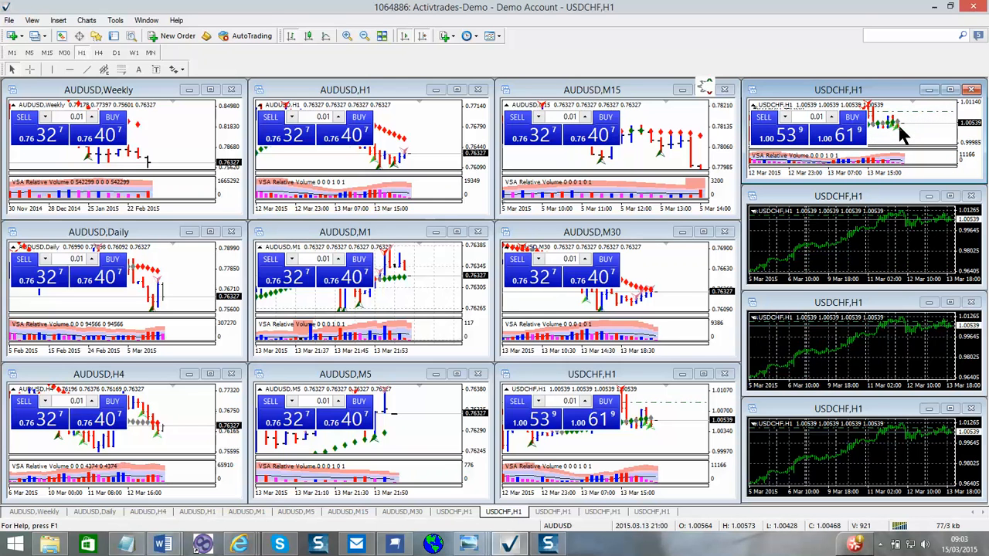
mouse_move(925, 143)
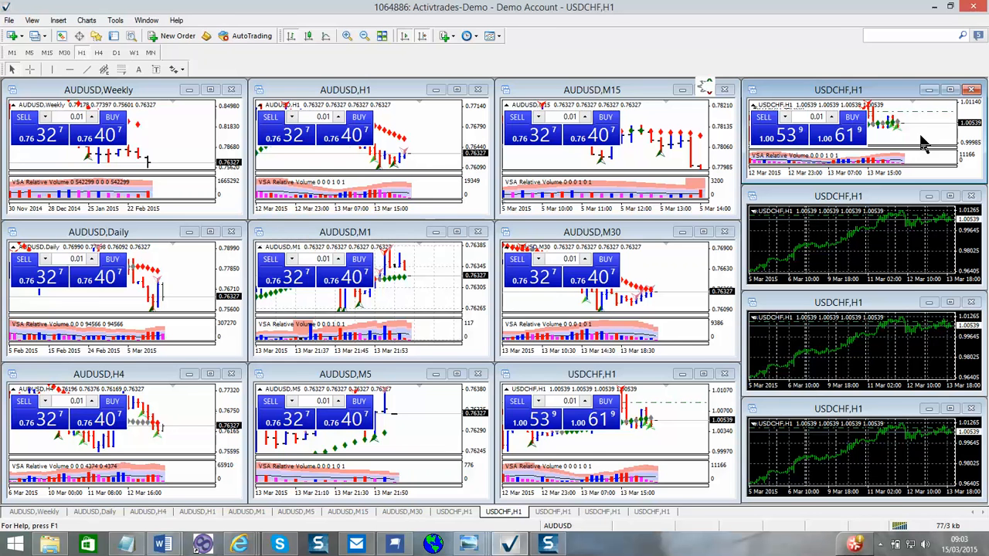
mouse_move(81, 43)
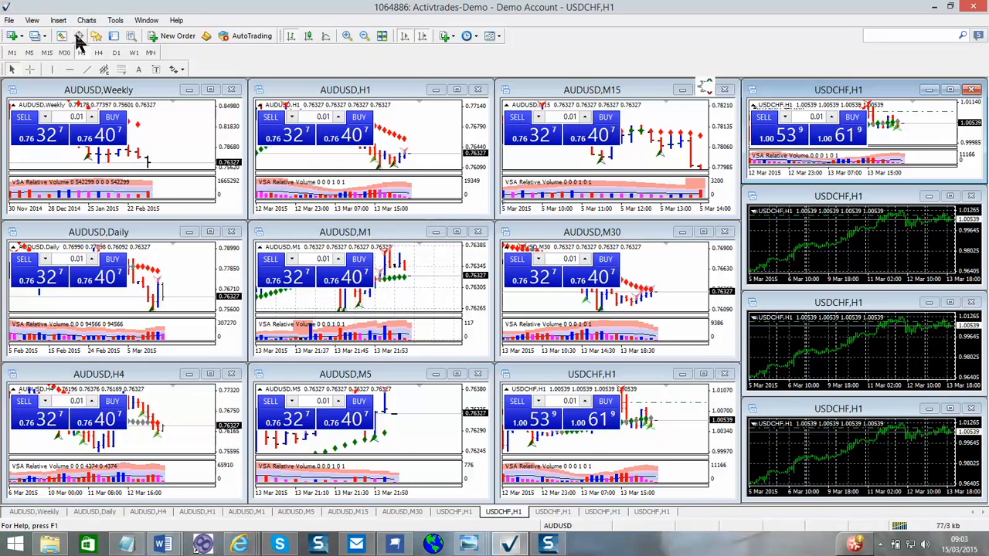
mouse_move(61, 36)
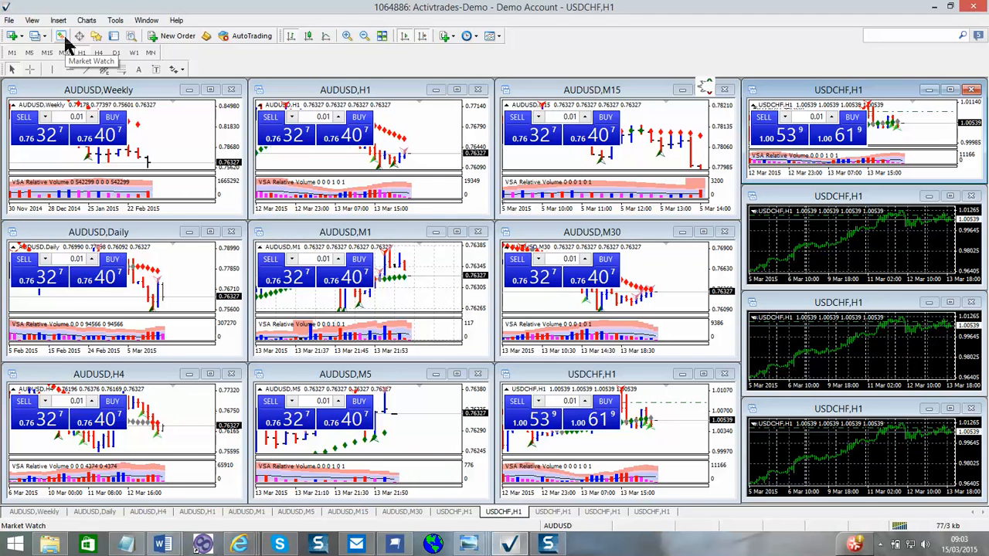
Show the Market Watch symbol list with bid and ask quotes
left_click(61, 35)
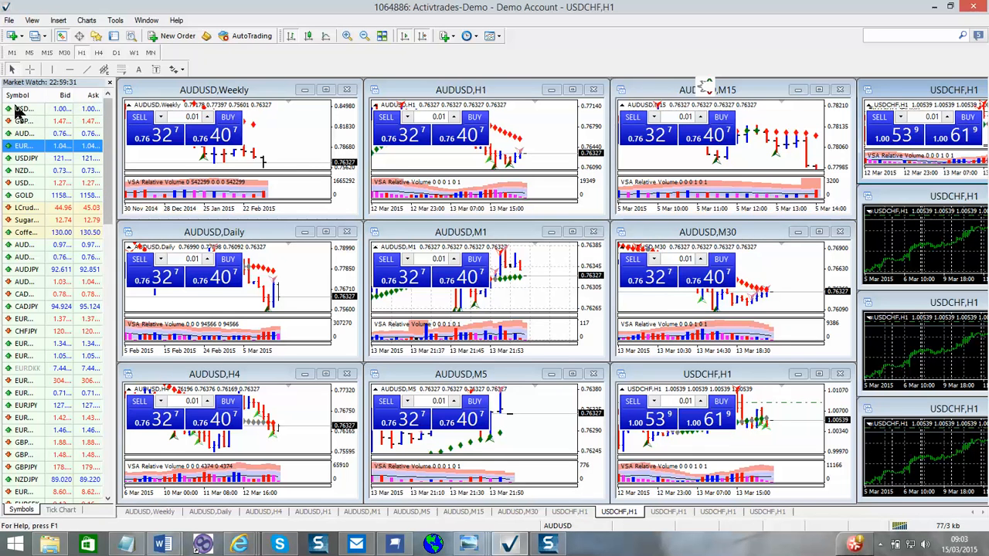
mouse_move(27, 100)
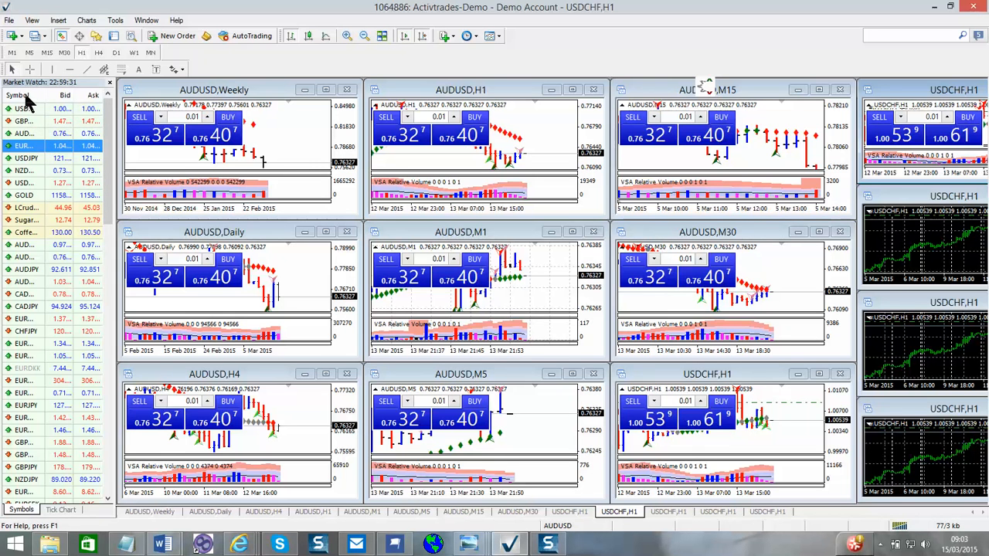
mouse_move(23, 108)
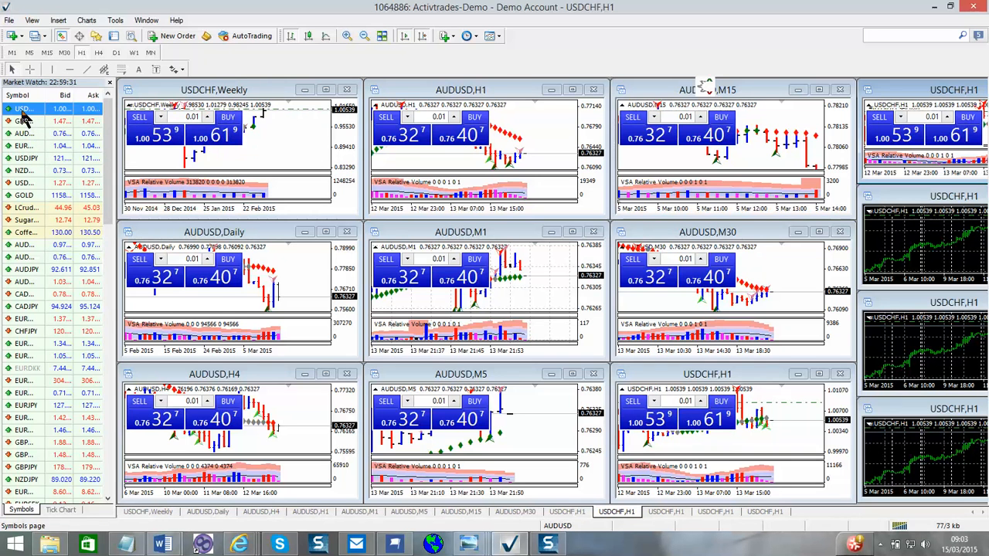
mouse_move(23, 109)
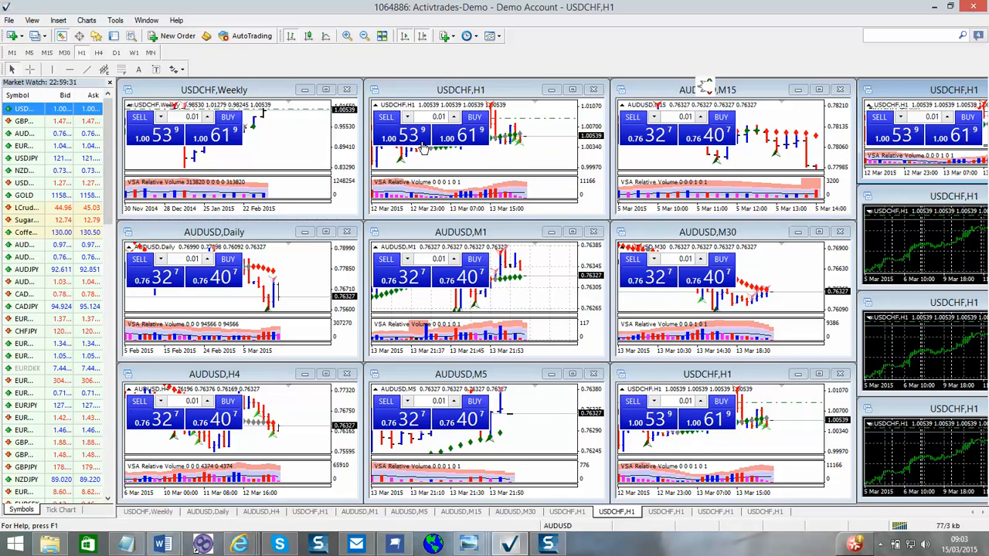
mouse_move(27, 116)
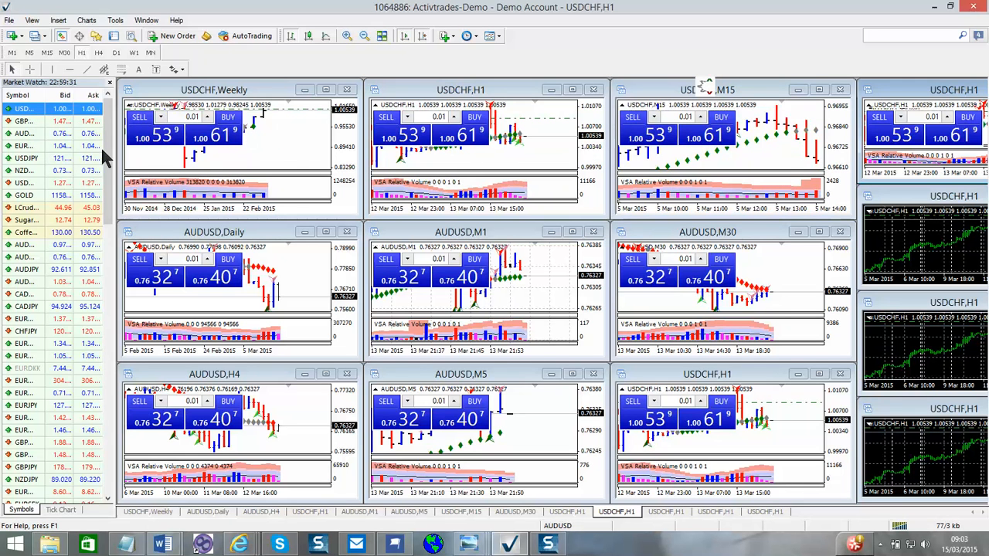
mouse_move(226, 268)
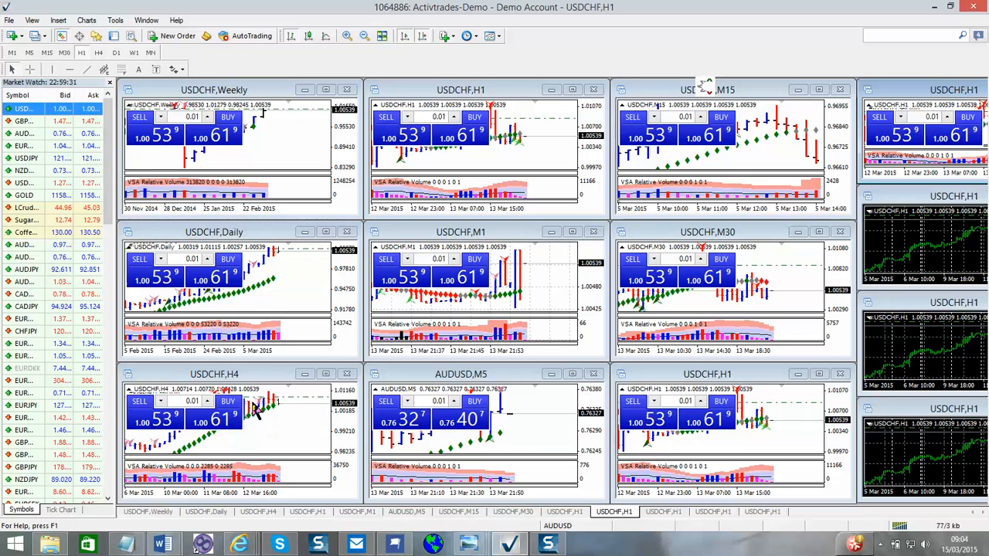
mouse_move(452, 374)
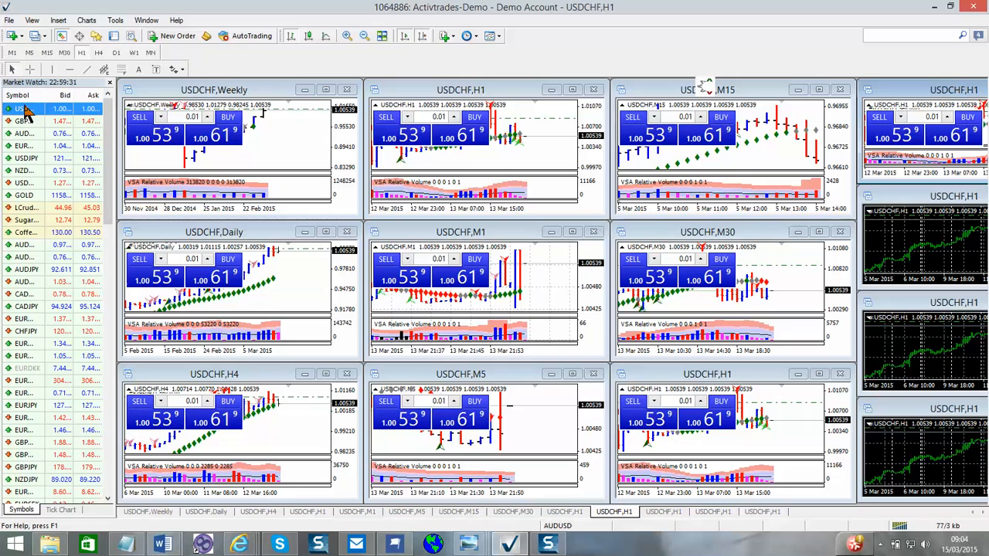
mouse_move(672, 442)
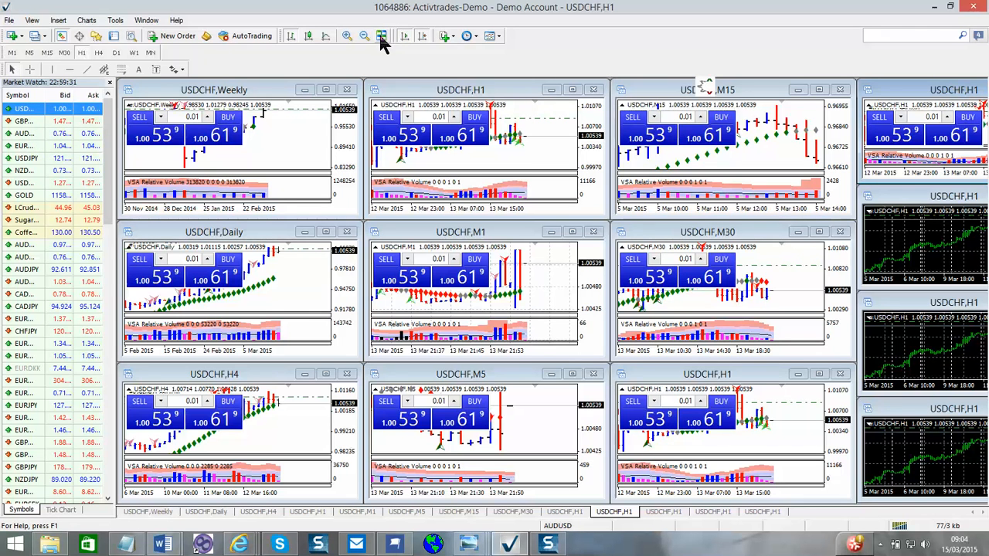
mouse_move(150, 518)
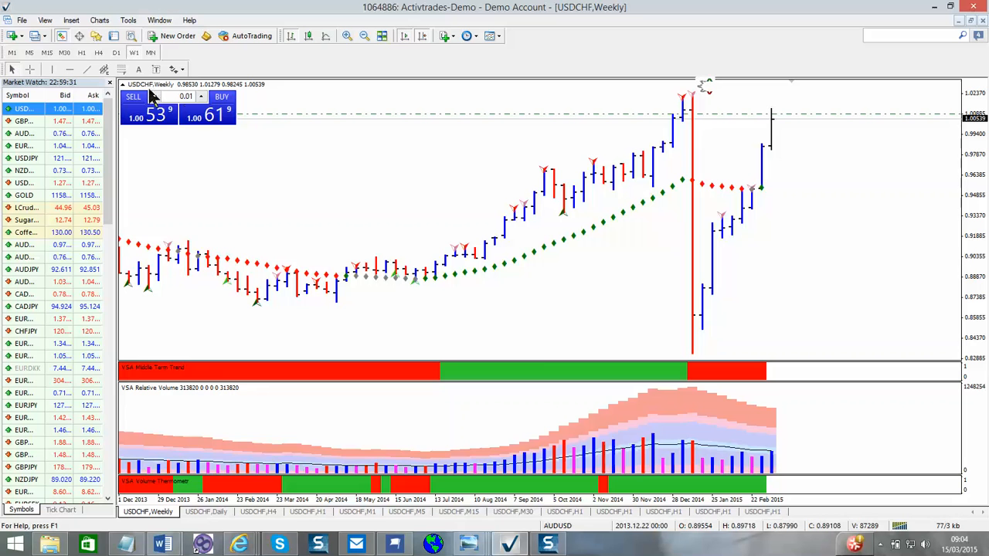
mouse_move(224, 453)
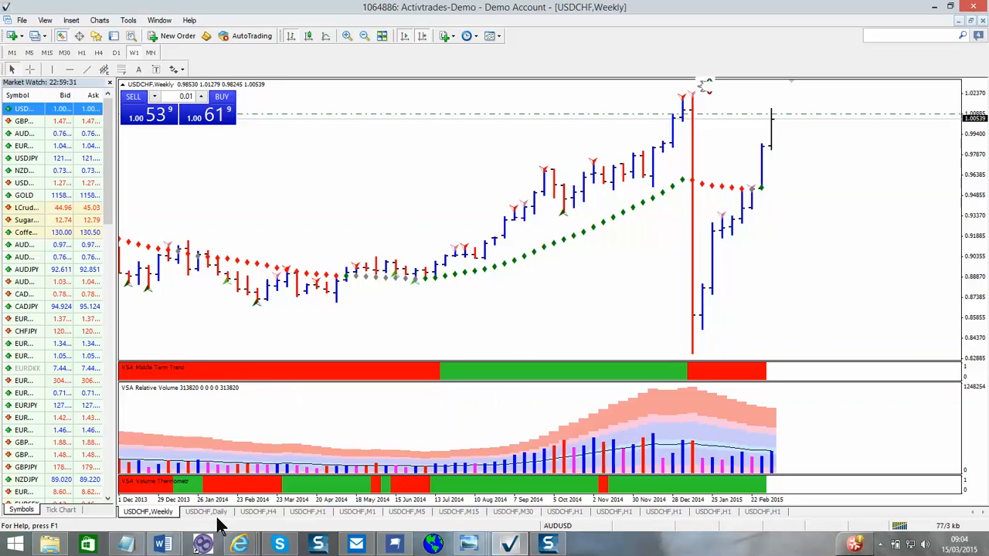
mouse_move(298, 518)
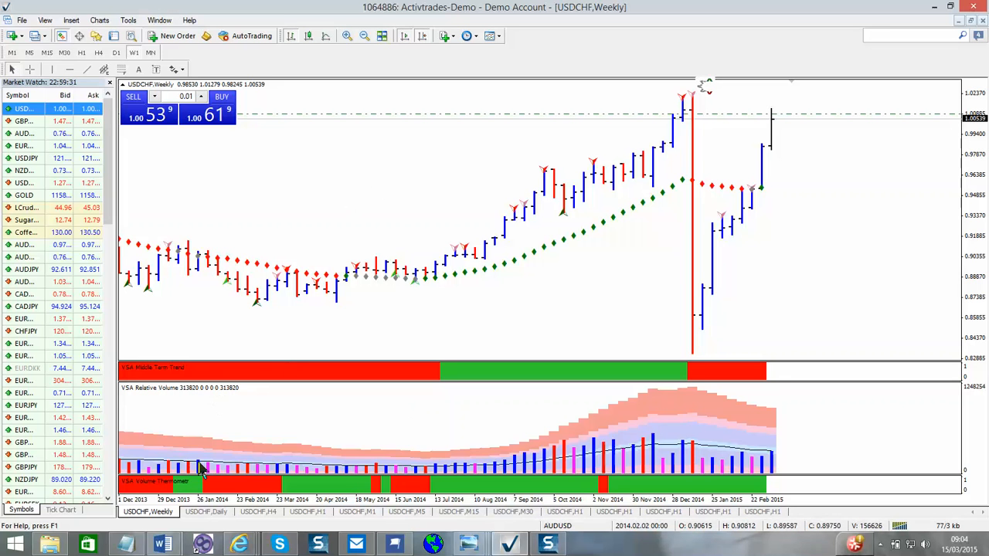
mouse_move(155, 514)
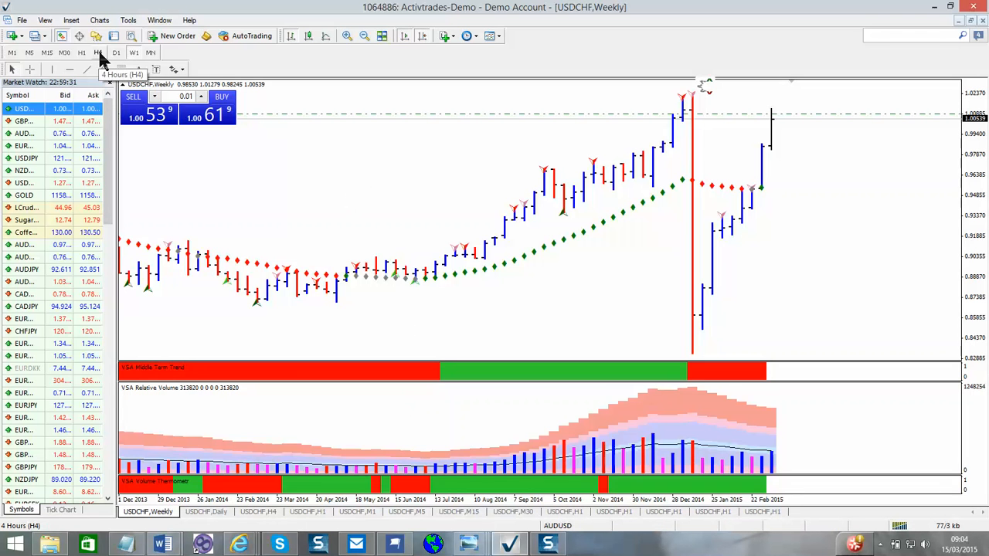
Switch the weekly USDCHF chart to H4 and bring the first chart forward
left_click(98, 52)
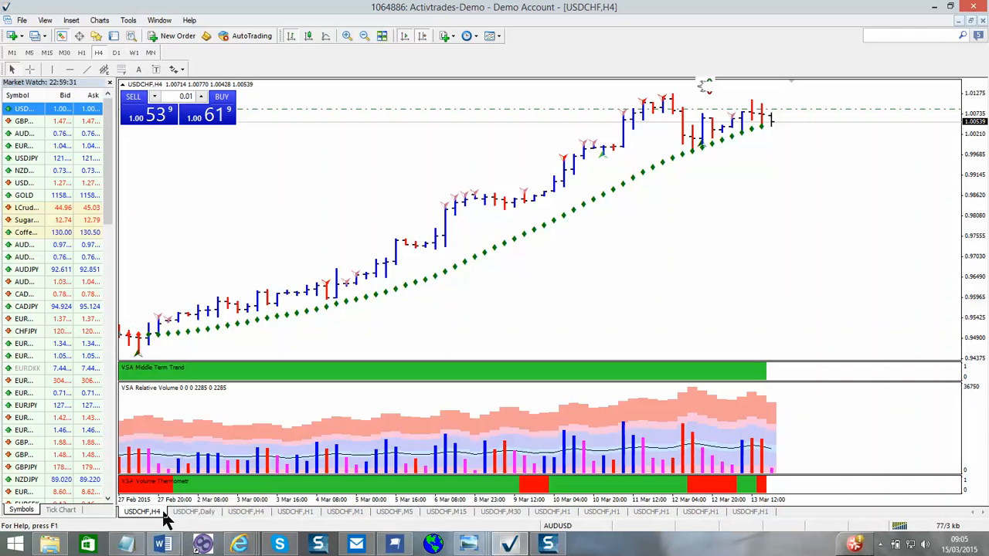
mouse_move(143, 511)
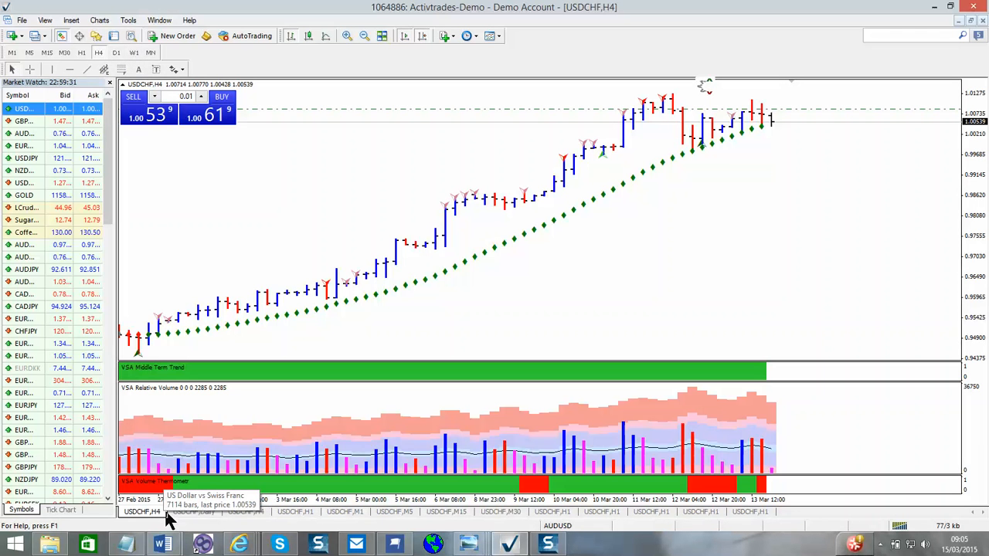
mouse_move(601, 521)
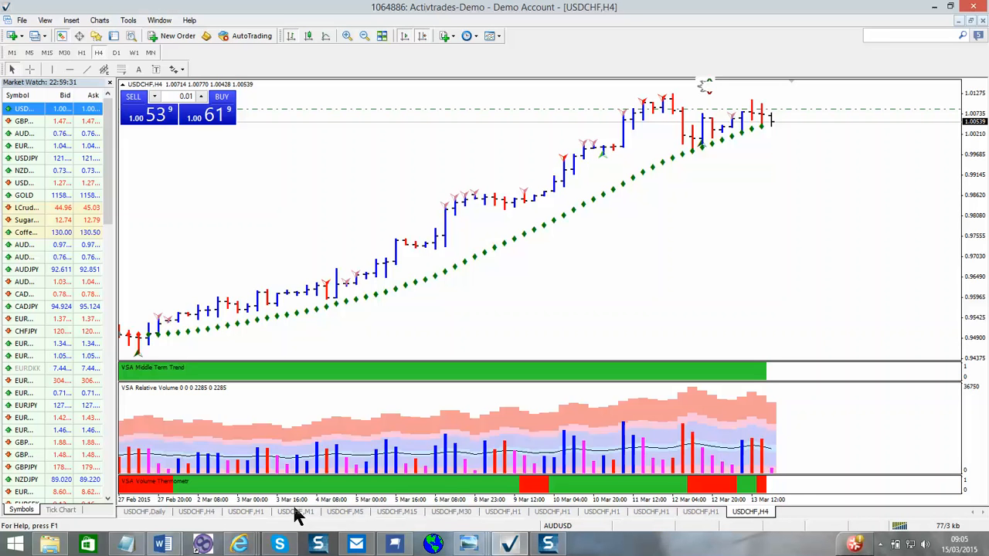
mouse_move(733, 521)
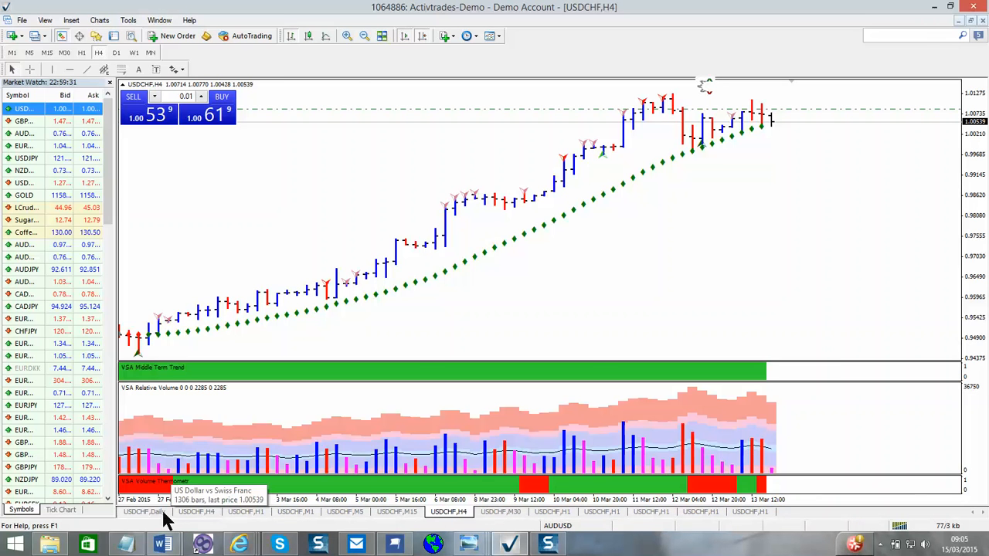
left_click(143, 511)
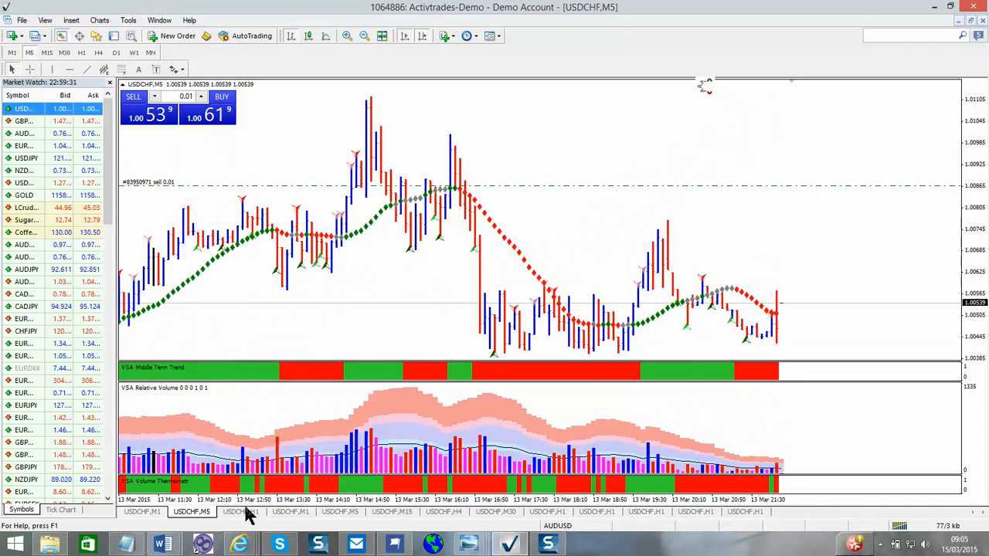
Set the third USDCHF chart to M15 then H4 and select the next chart
left_click(240, 511)
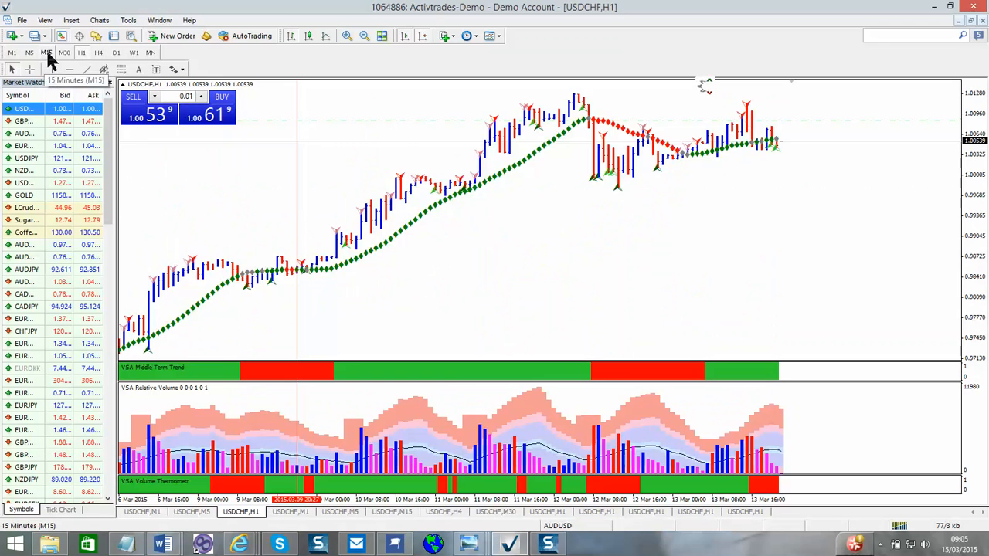
left_click(46, 51)
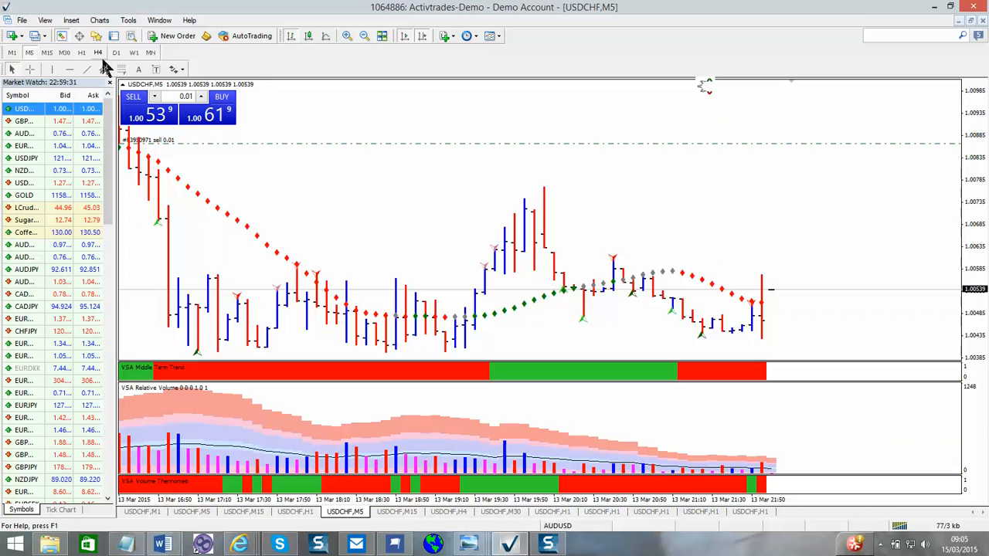
left_click(98, 52)
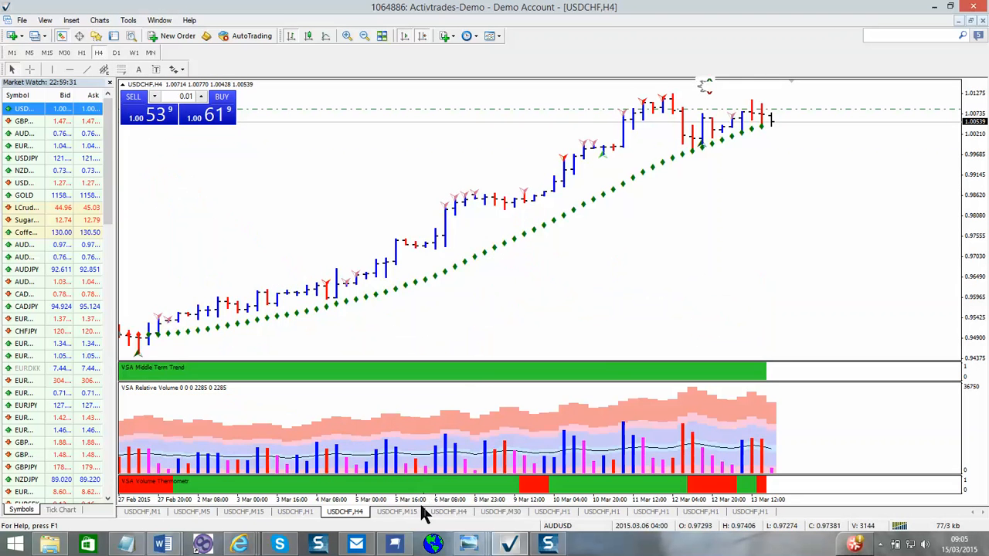
left_click(397, 511)
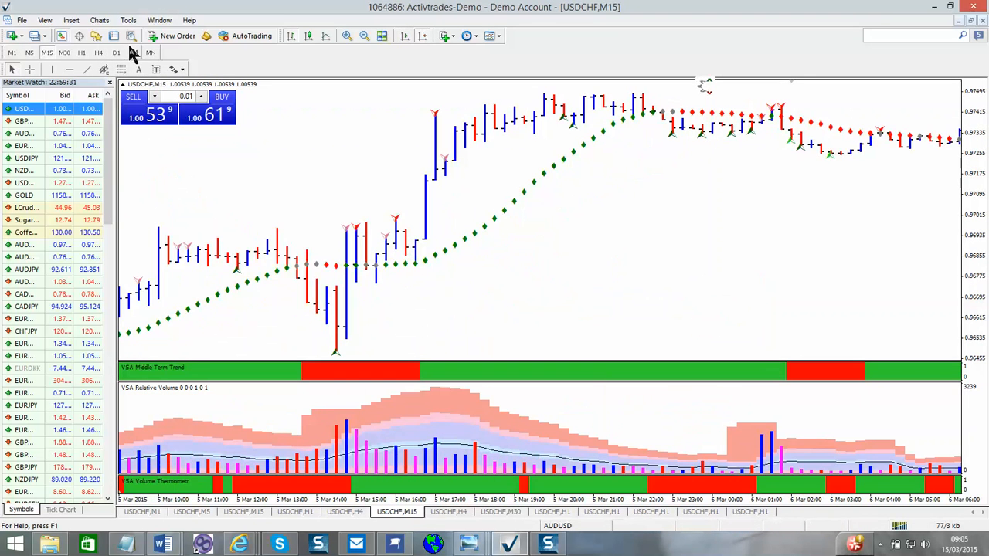
Set the following USDCHF charts to daily, weekly and monthly timeframes
left_click(116, 52)
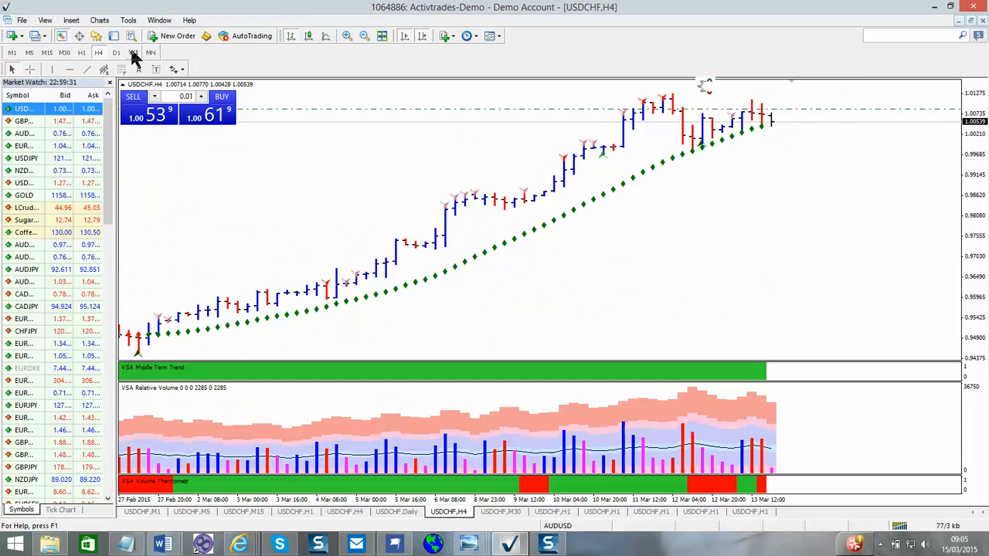
left_click(133, 52)
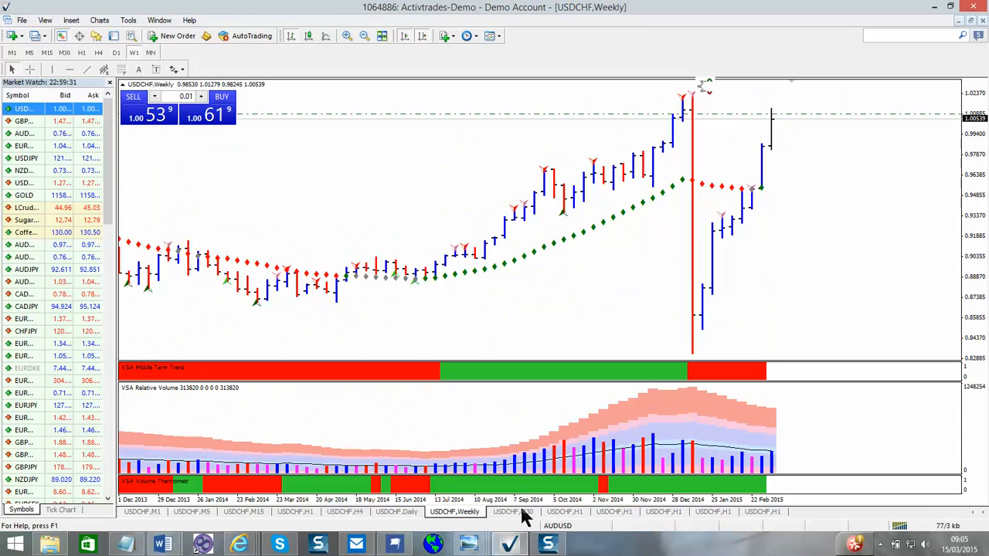
left_click(512, 512)
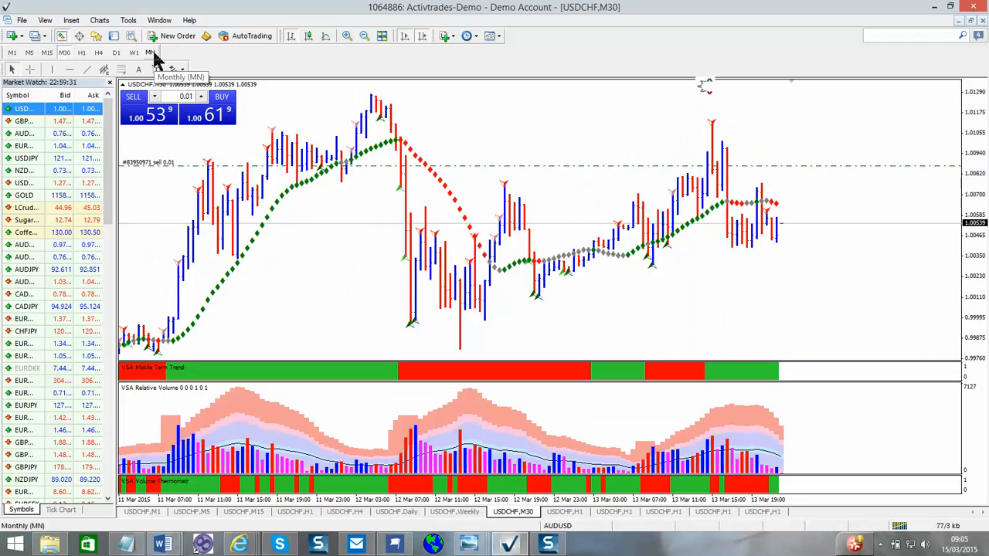
left_click(150, 53)
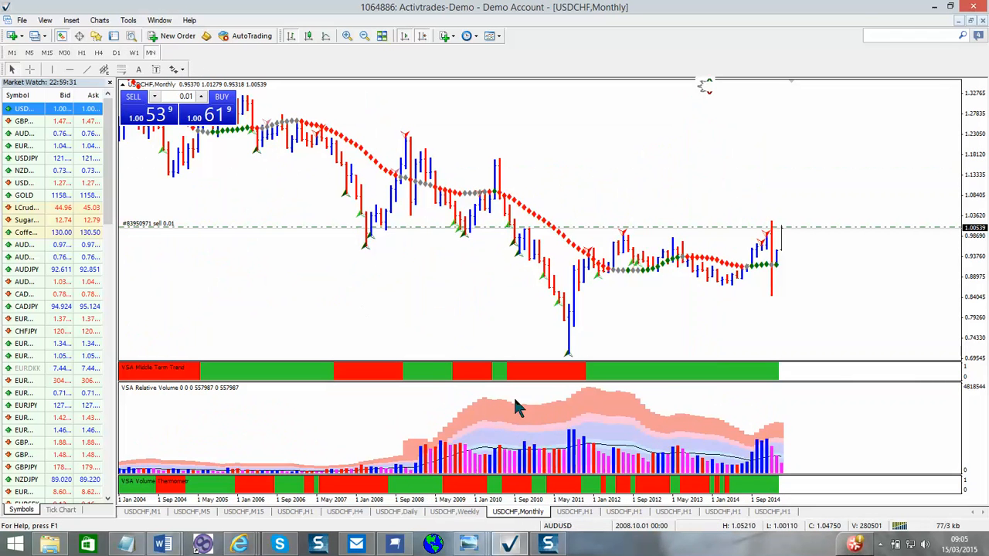
mouse_move(672, 494)
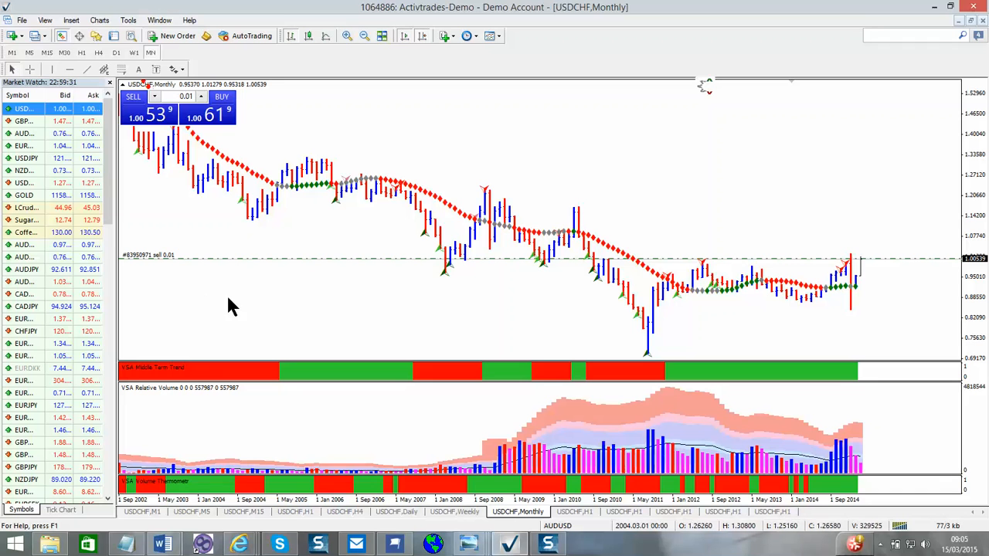
mouse_move(390, 300)
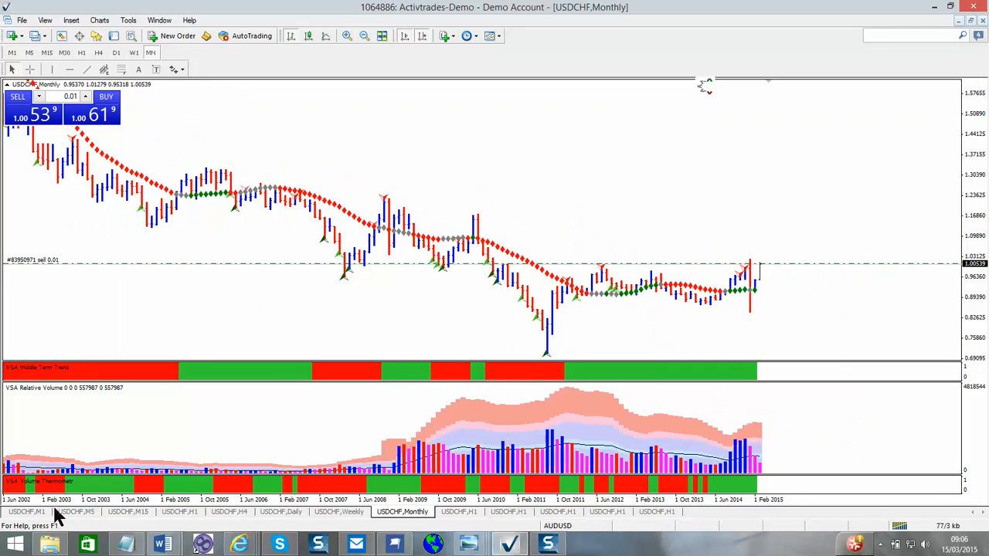
mouse_move(413, 512)
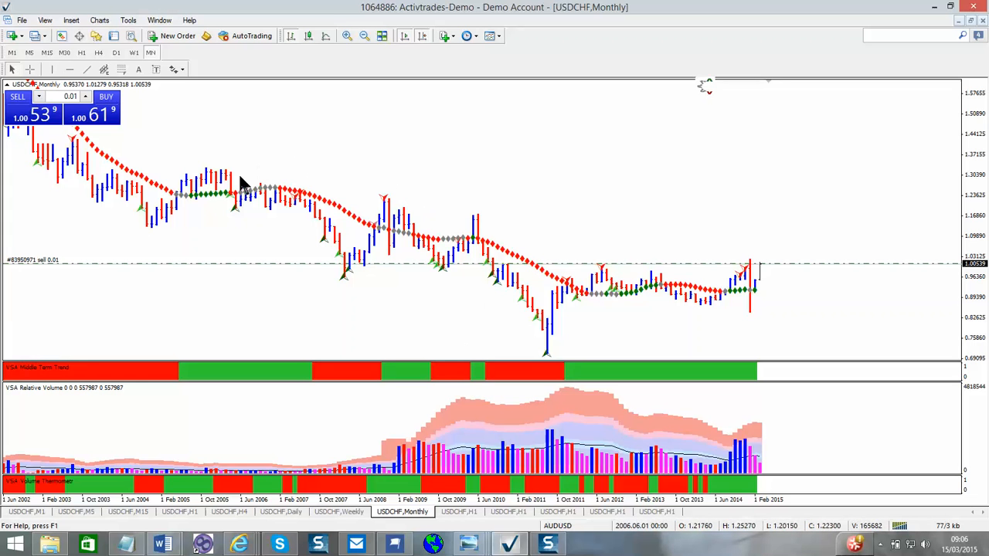
mouse_move(246, 156)
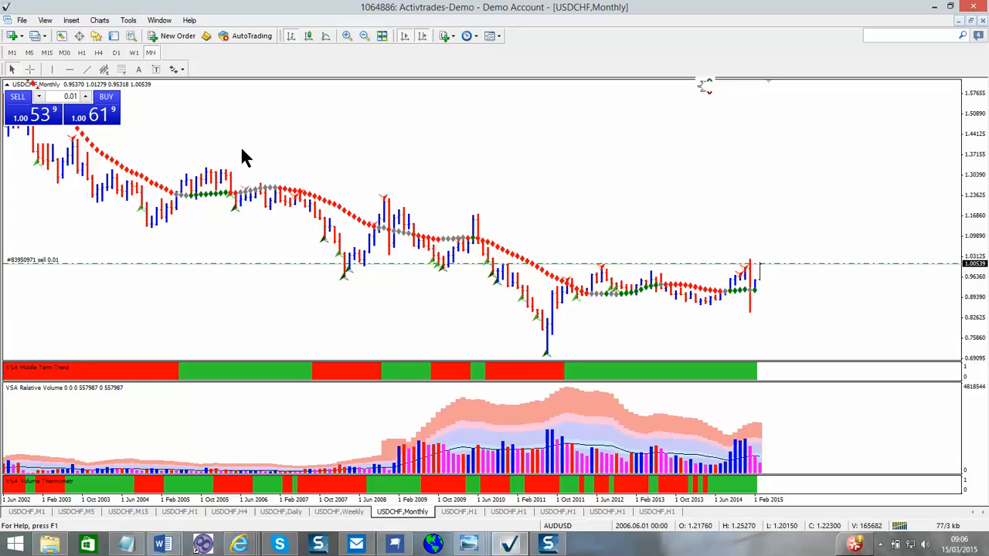
mouse_move(36, 36)
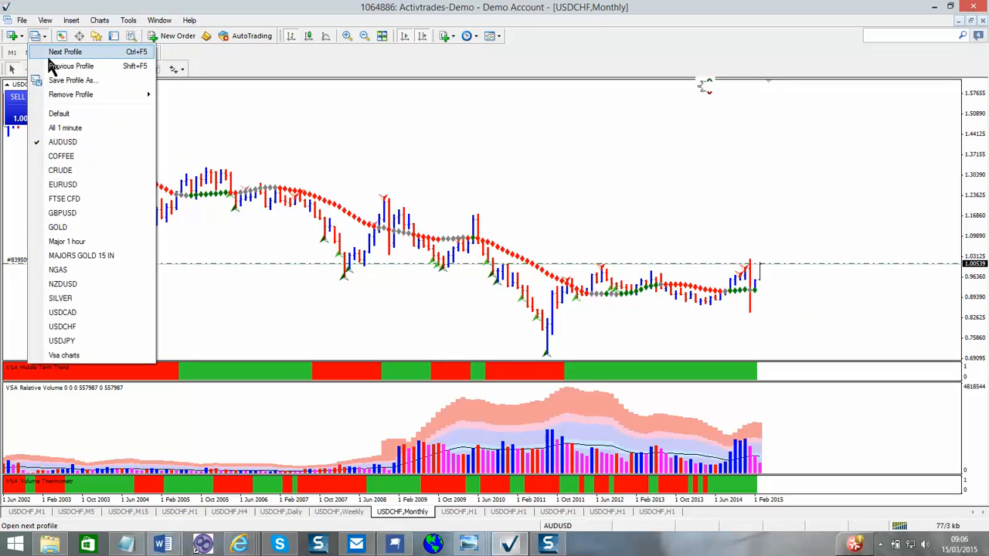
mouse_move(72, 65)
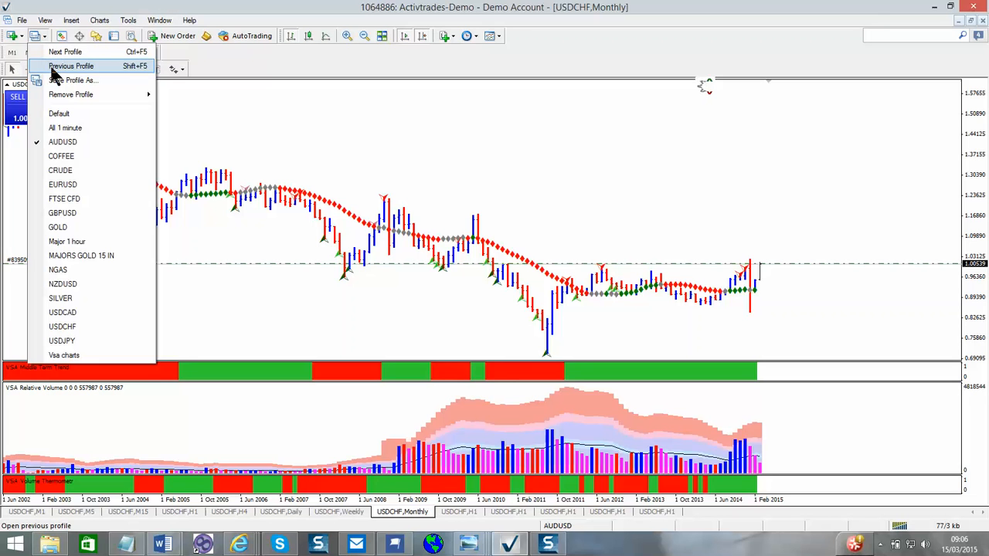
mouse_move(69, 81)
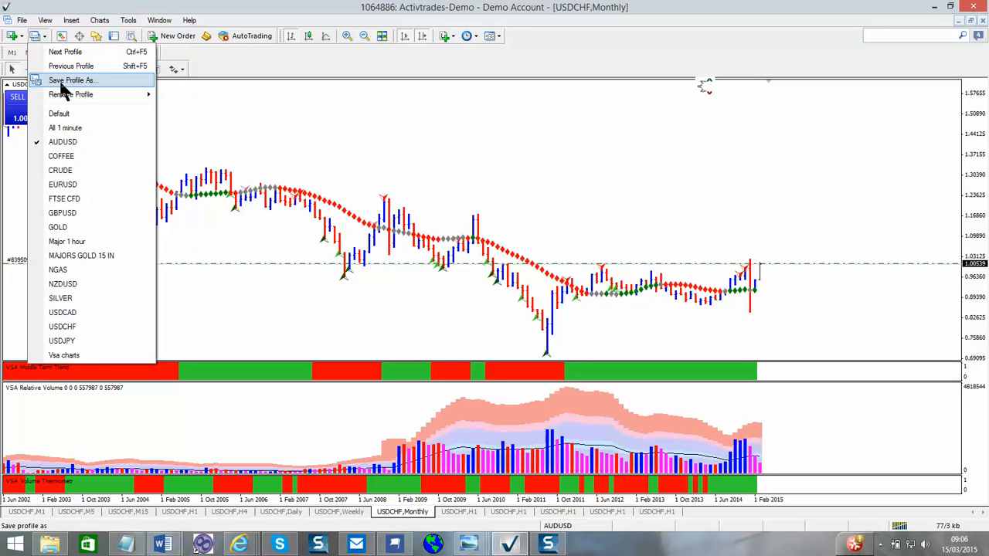
Save the current USDCHF chart set as a new profile named 'test'
left_click(72, 80)
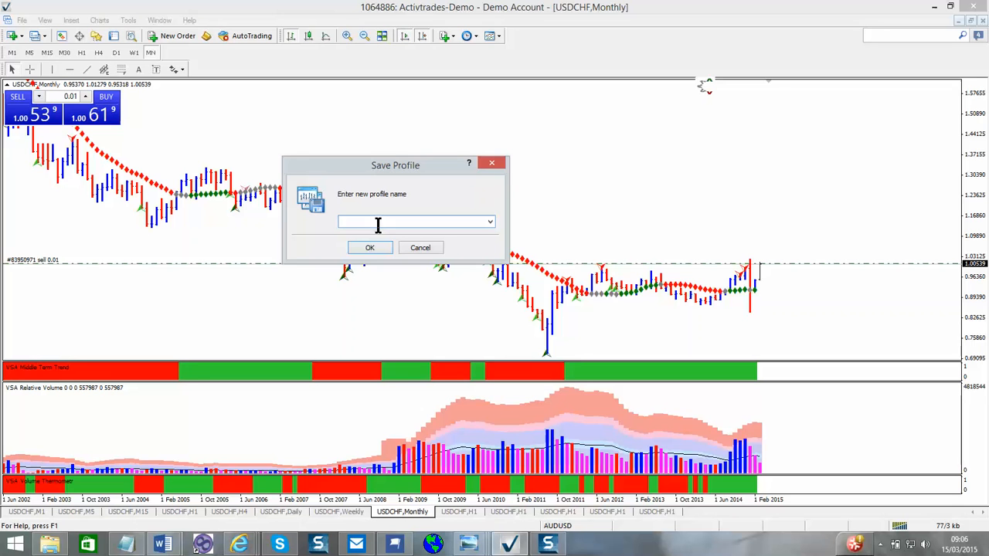
left_click(378, 222)
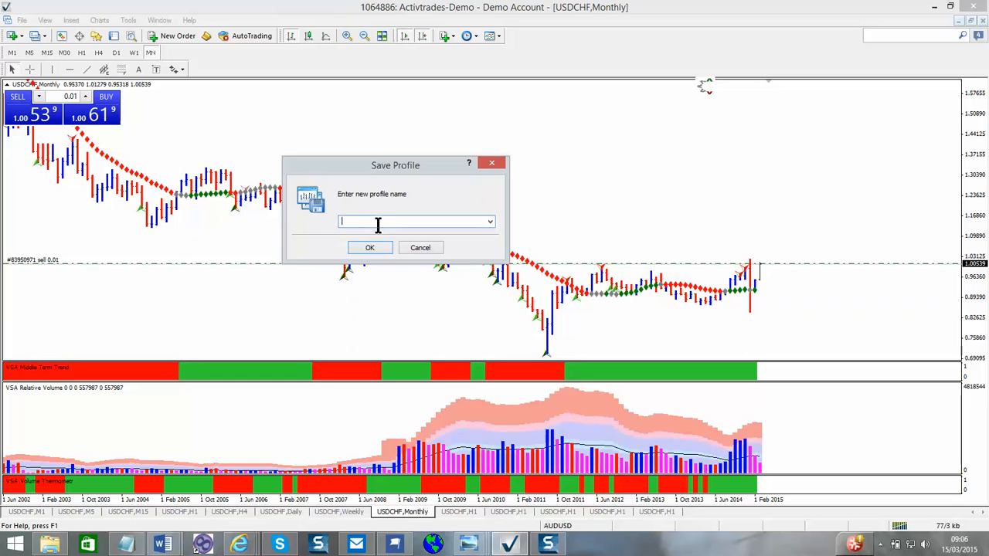
type("test")
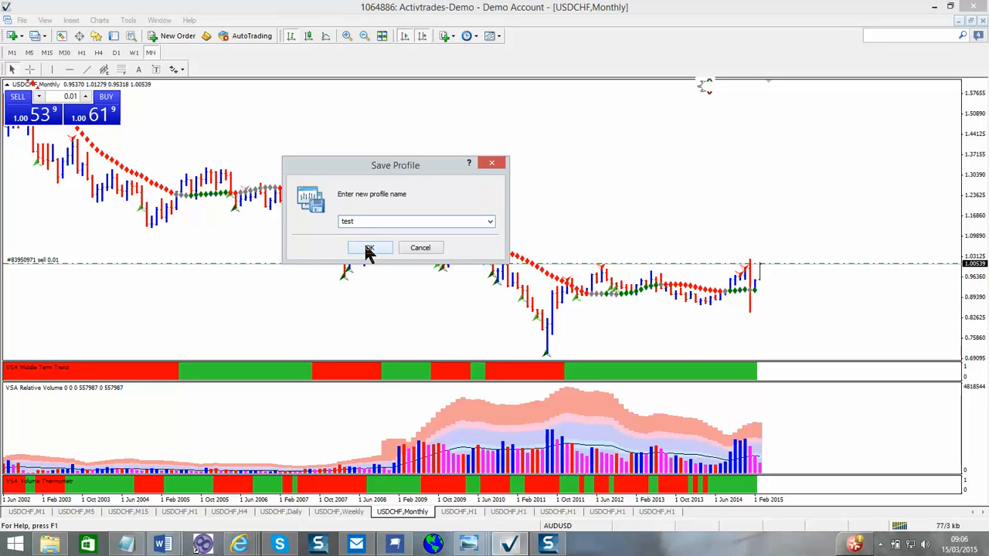
left_click(369, 247)
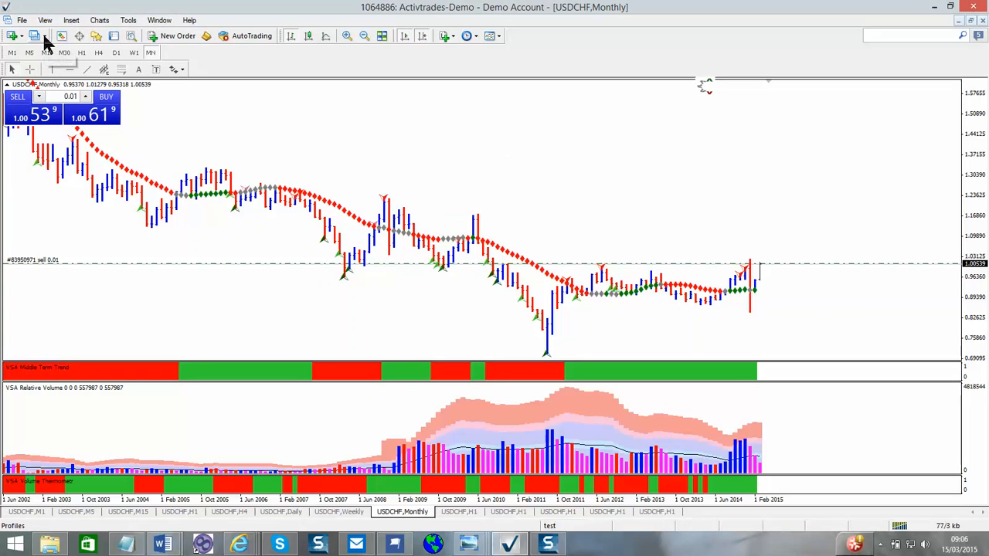
Bring up the saved profiles list to switch to the EURUSD profile
left_click(35, 36)
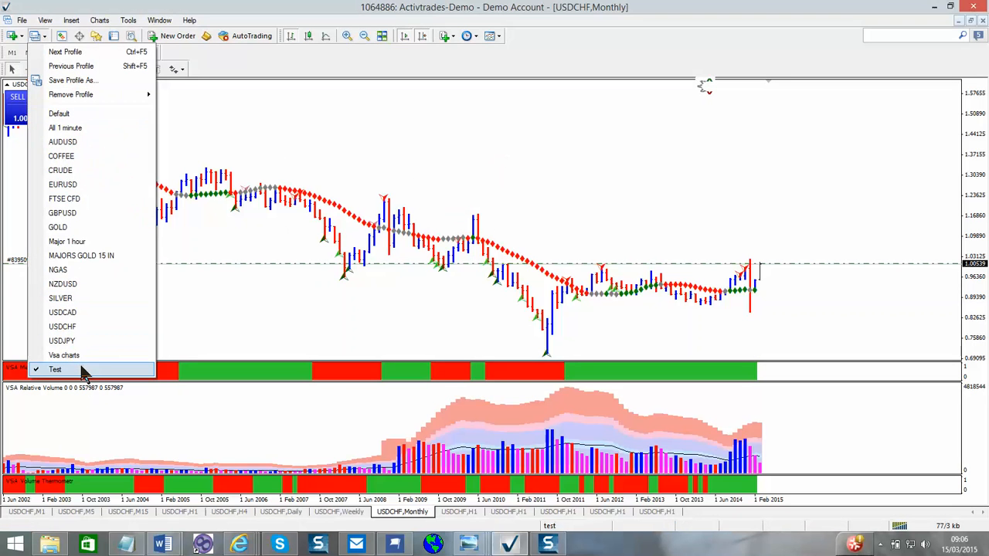
mouse_move(83, 375)
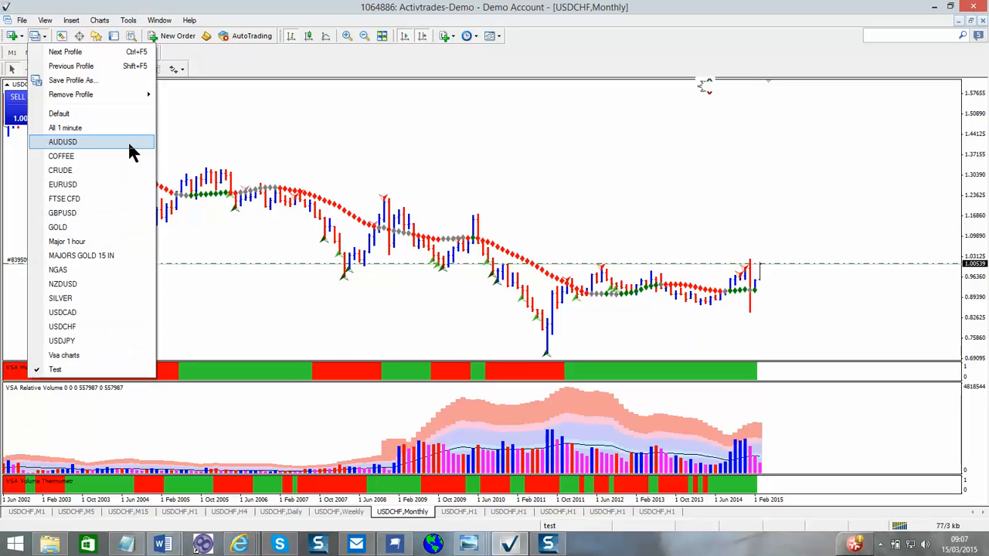
mouse_move(113, 185)
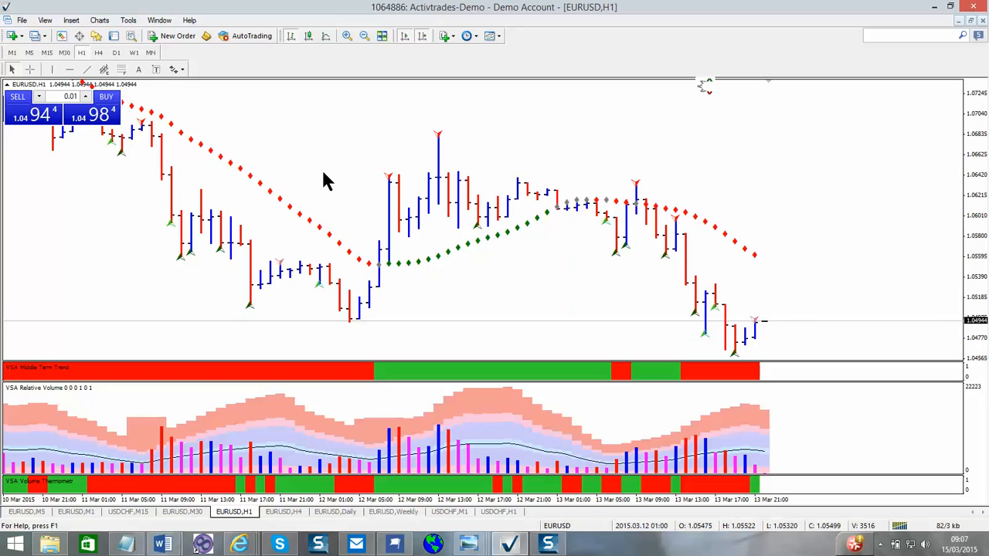
mouse_move(353, 296)
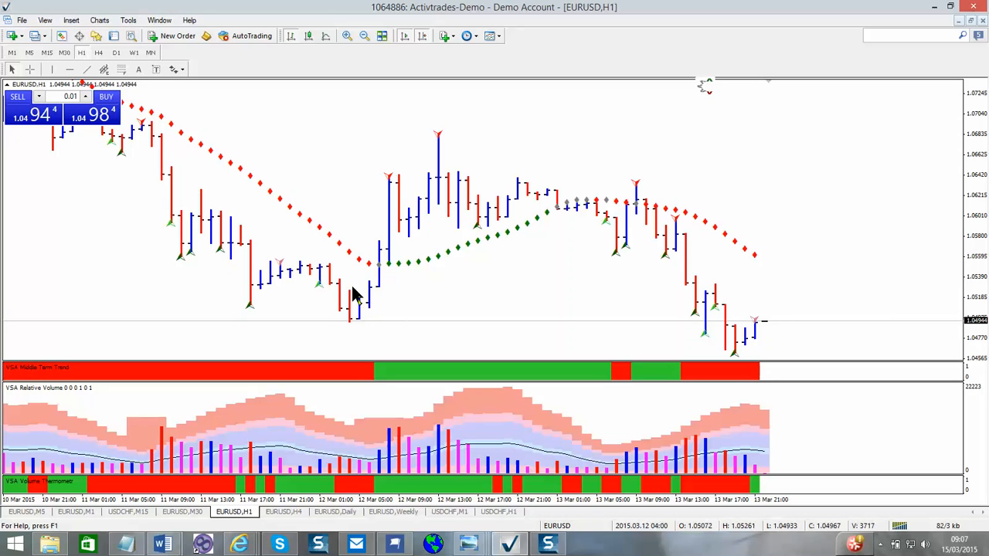
mouse_move(317, 246)
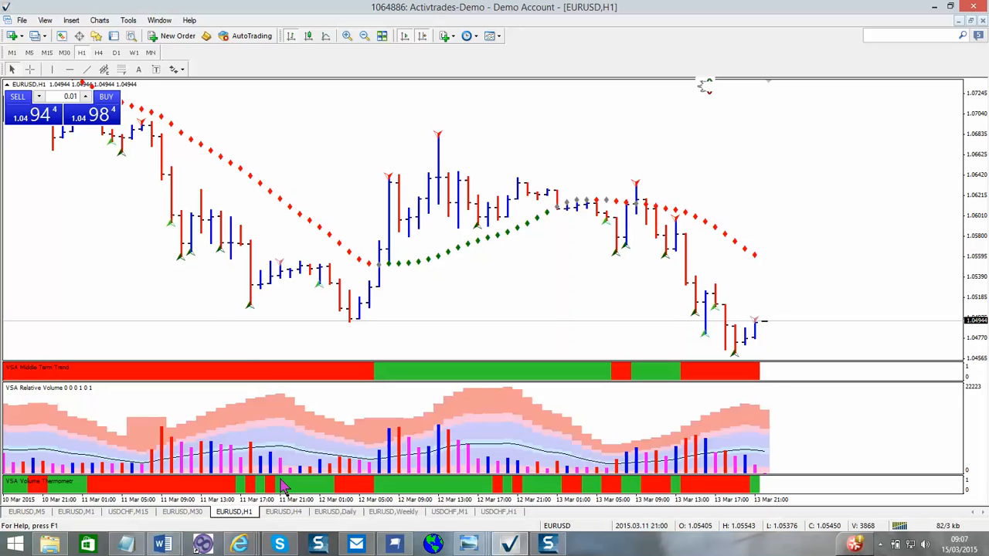
mouse_move(197, 522)
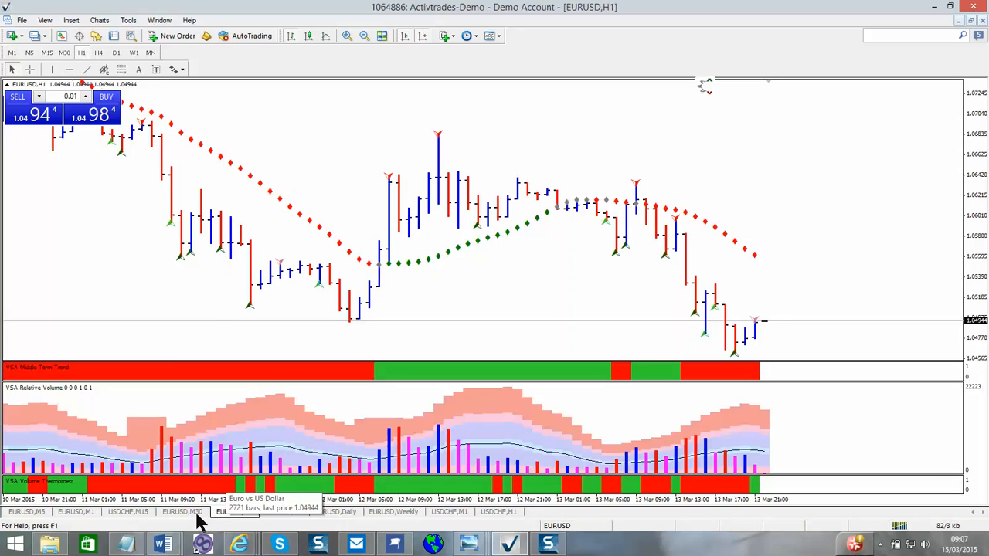
Close the USDCHF one-minute and hourly charts, leaving the EURUSD weekly chart showing
left_click(76, 512)
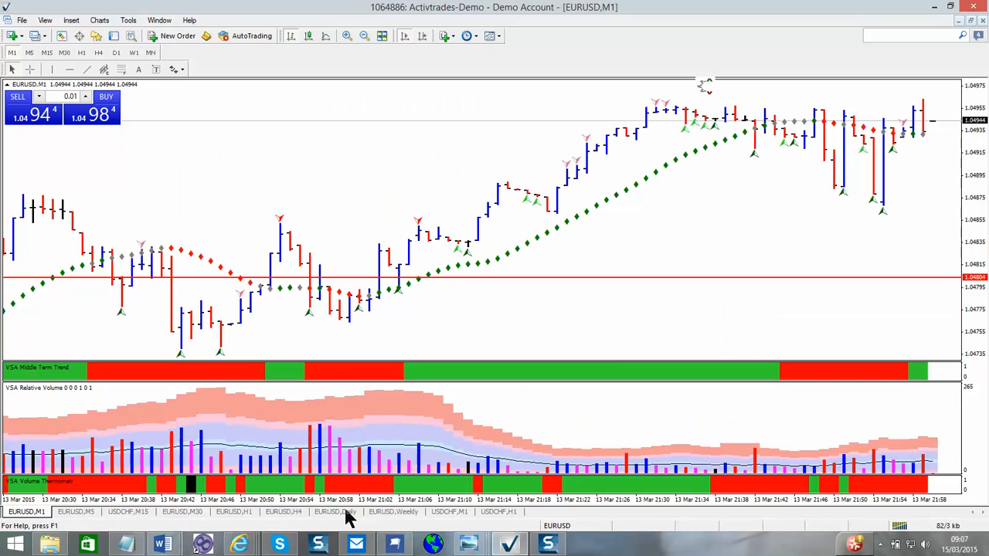
mouse_move(451, 511)
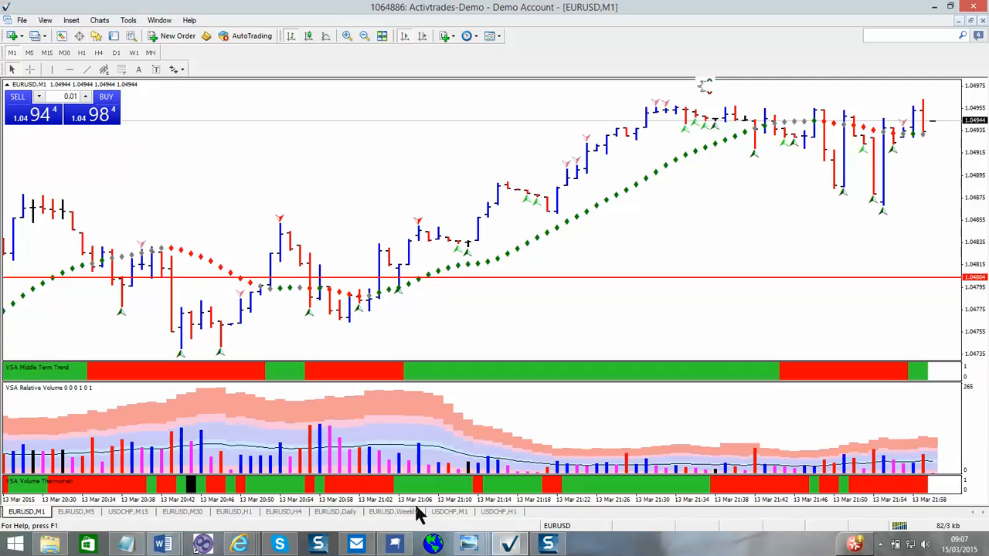
left_click(448, 511)
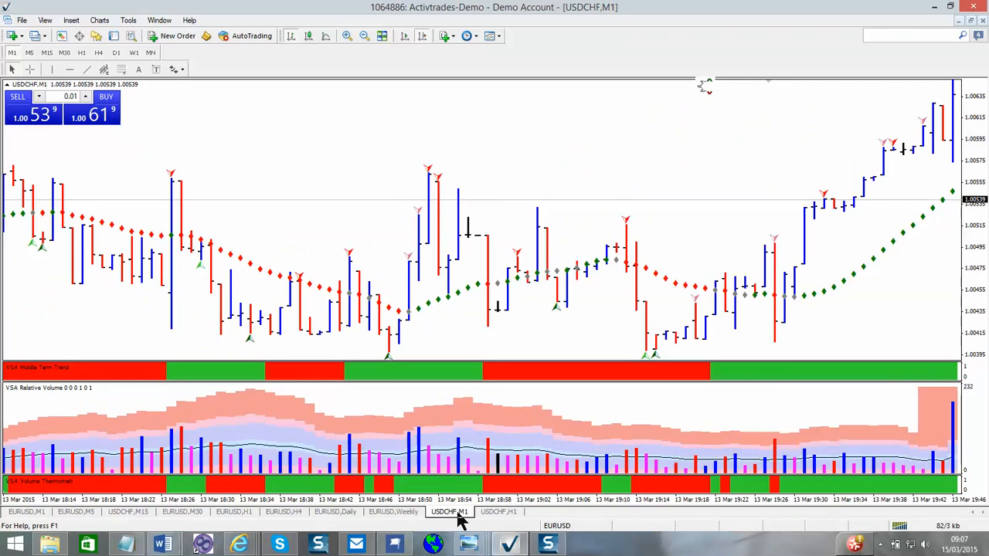
mouse_move(448, 511)
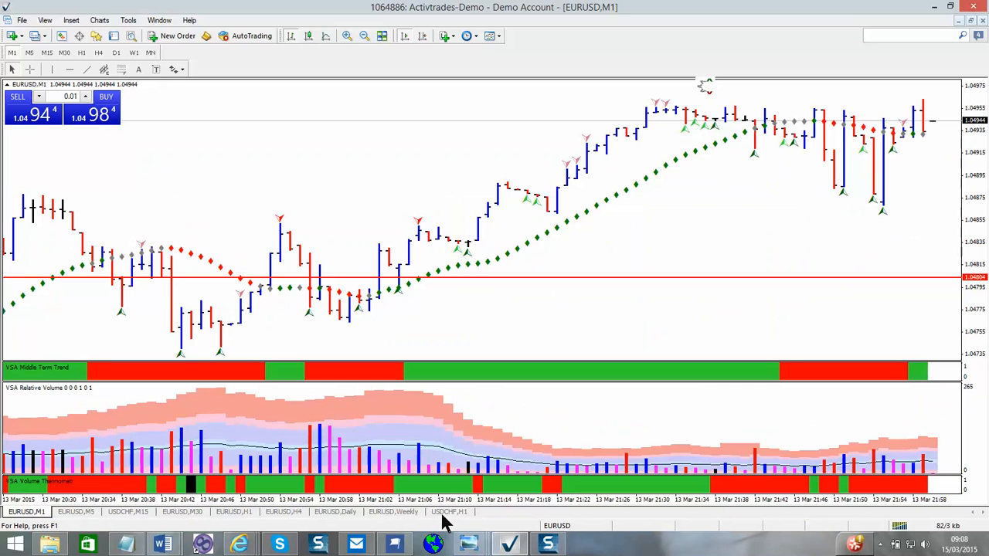
mouse_move(448, 511)
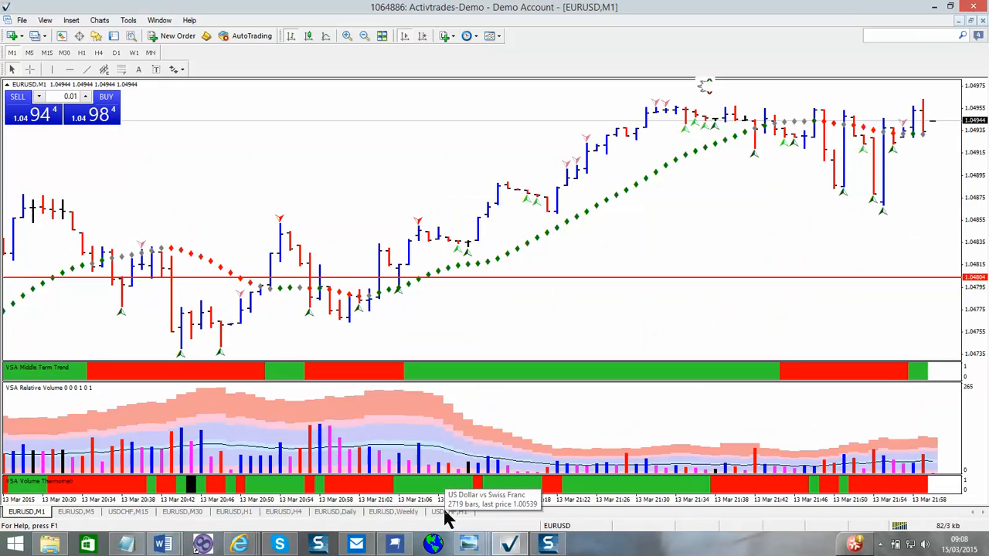
right_click(450, 511)
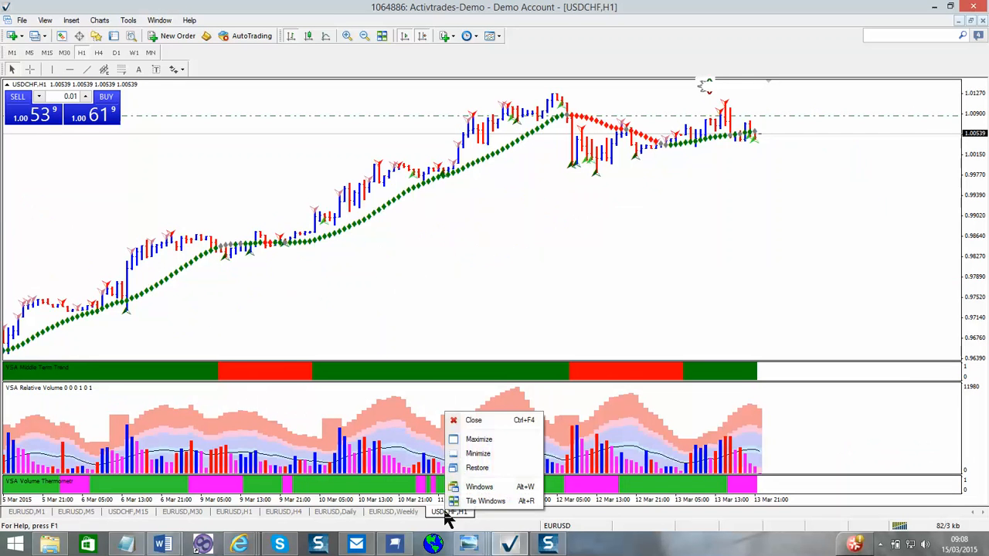
mouse_move(477, 467)
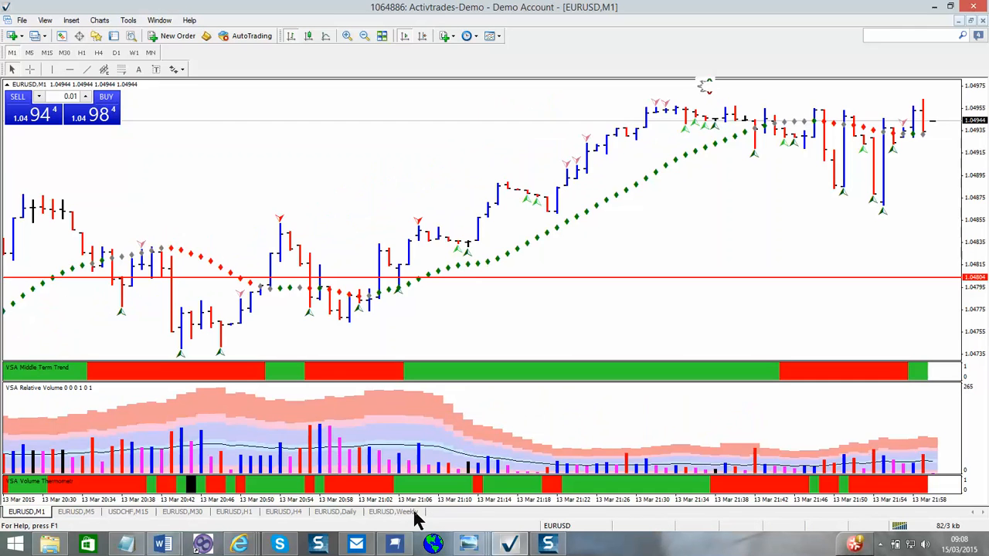
left_click(393, 512)
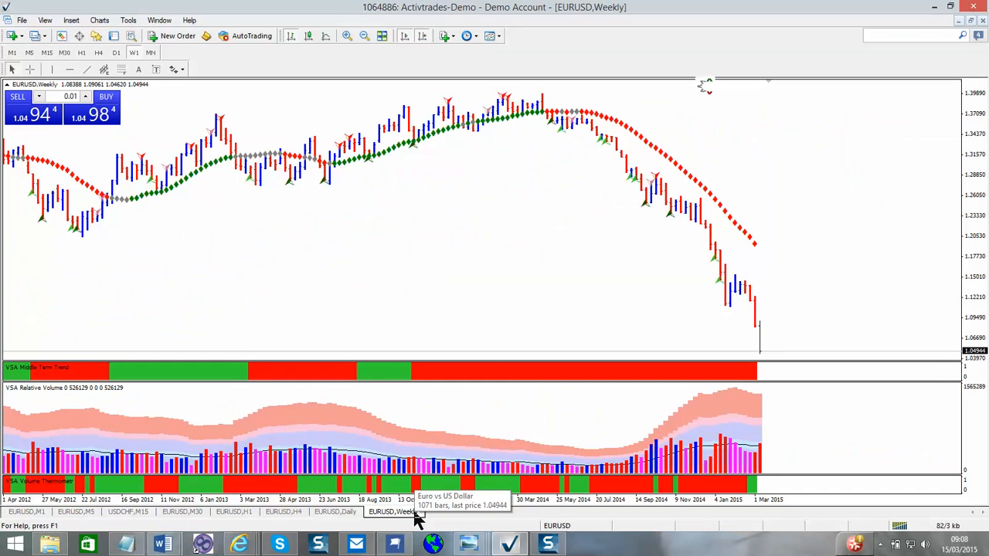
right_click(393, 512)
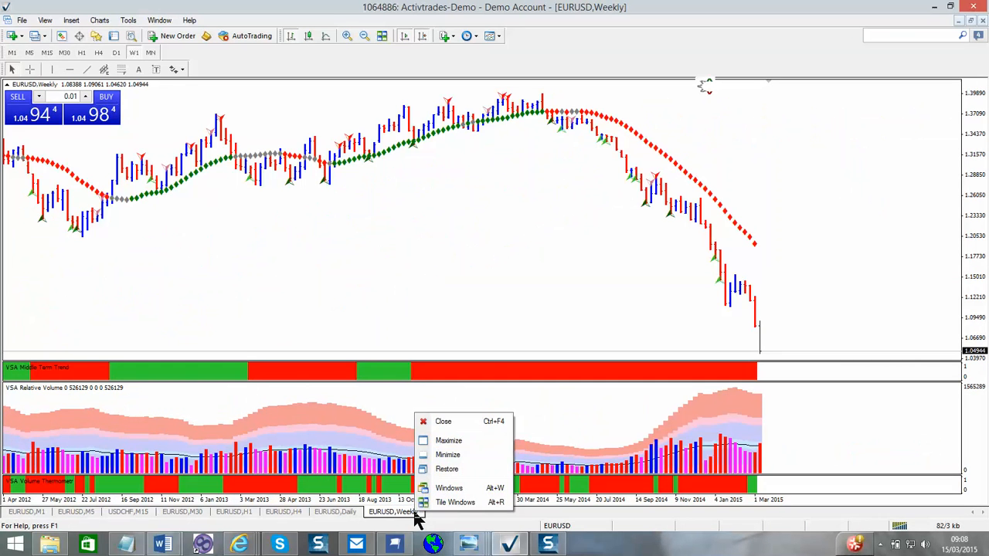
mouse_move(443, 421)
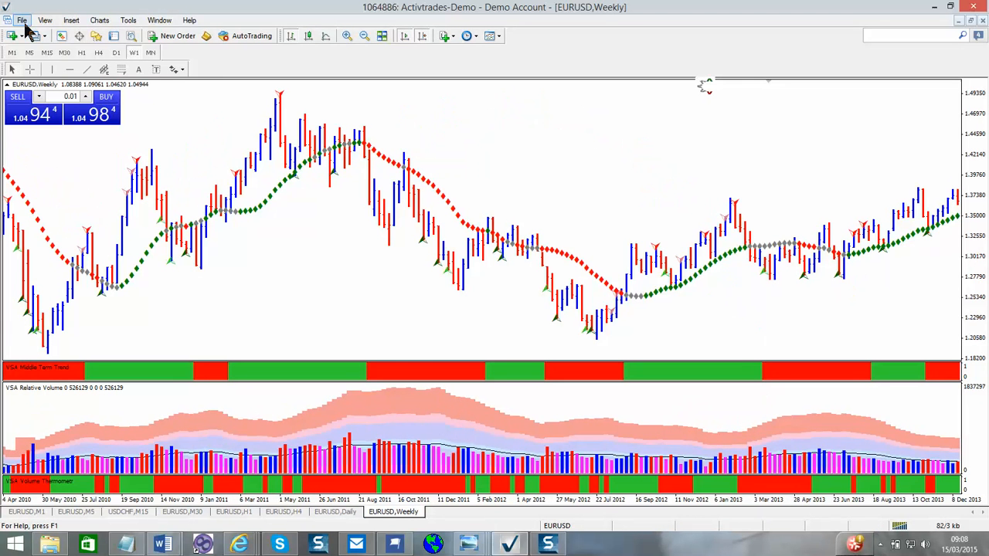
Bring up the saved profiles list to re-save the pruned charts as EURUSD
left_click(36, 35)
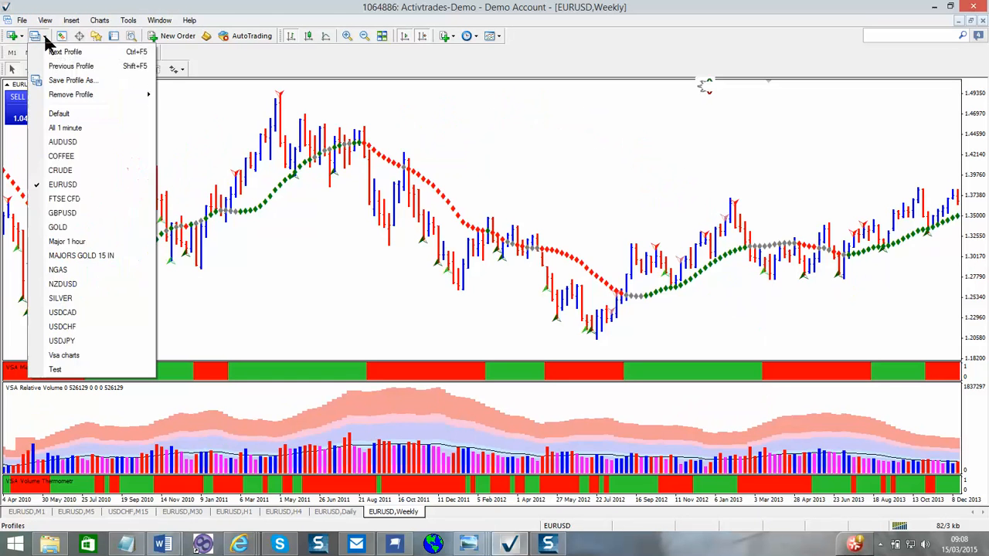
mouse_move(73, 81)
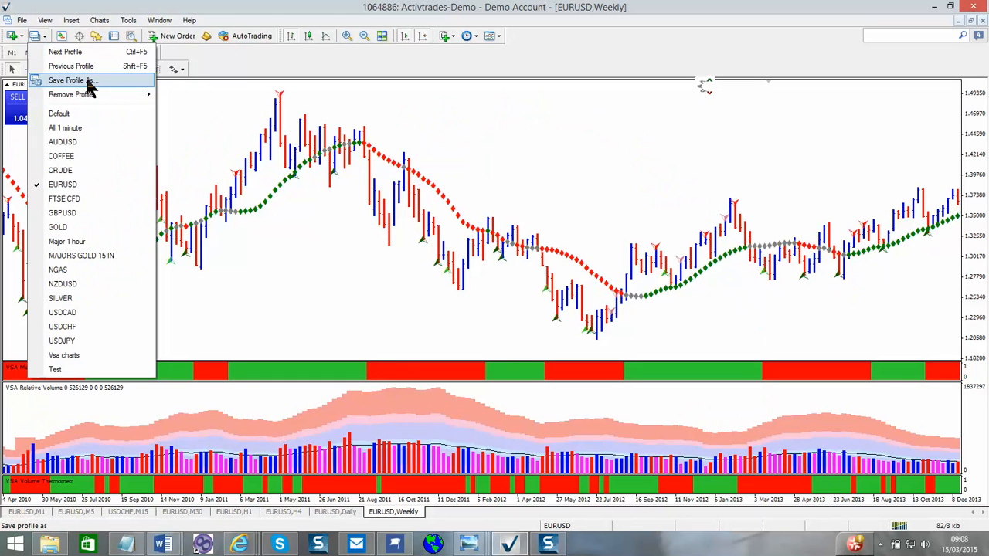
mouse_move(297, 501)
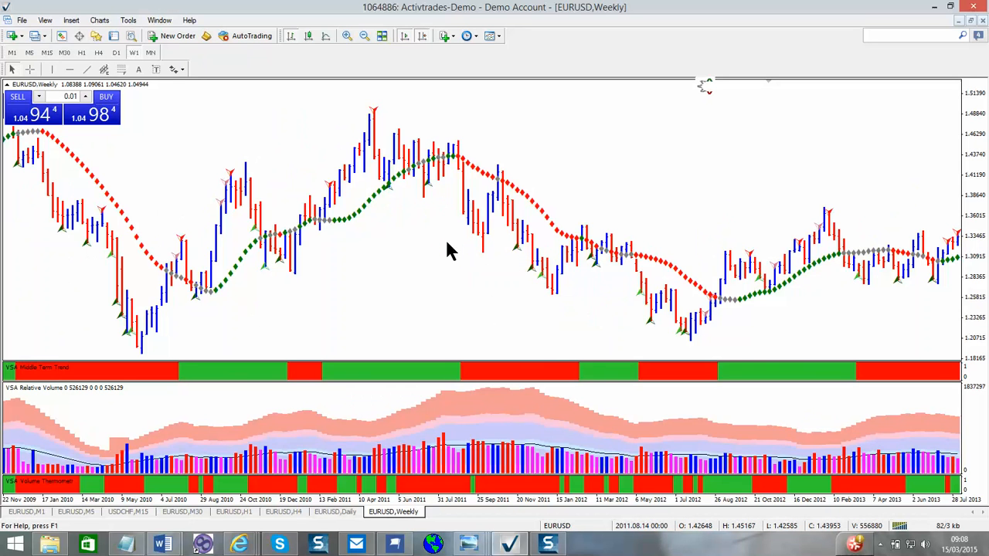
mouse_move(439, 253)
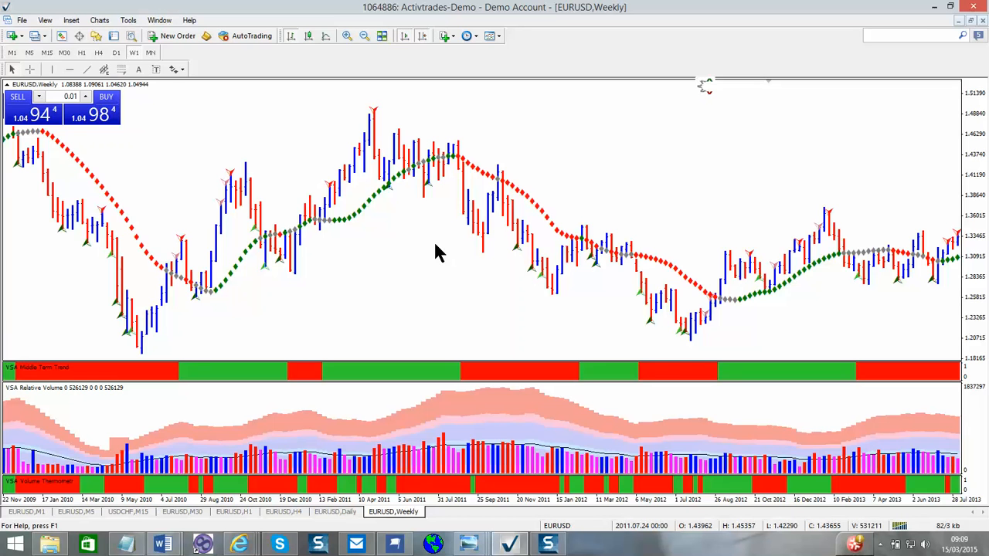
mouse_move(491, 232)
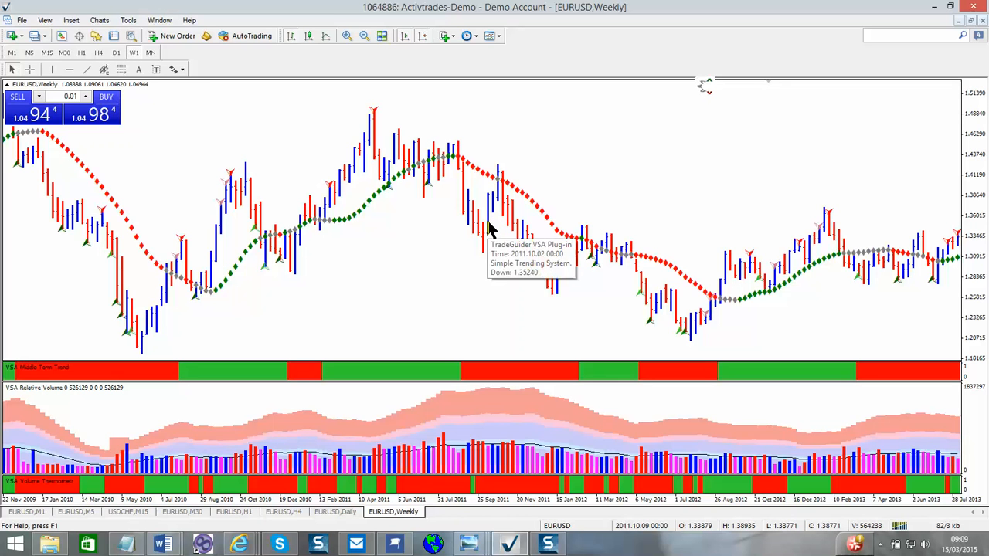